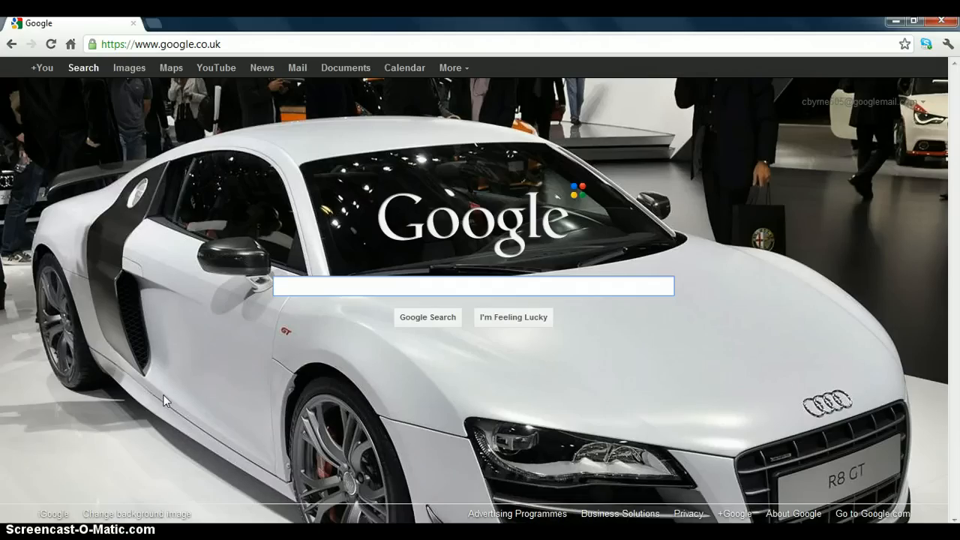
Step: Open the .minecraft bin folder through Run and select minecraft.jar
left_click(473, 286)
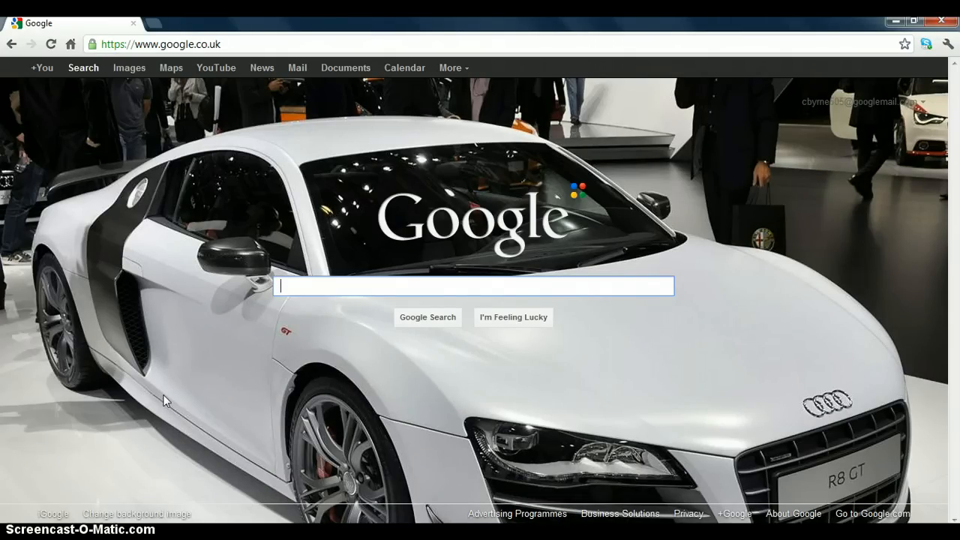
left_click(7, 533)
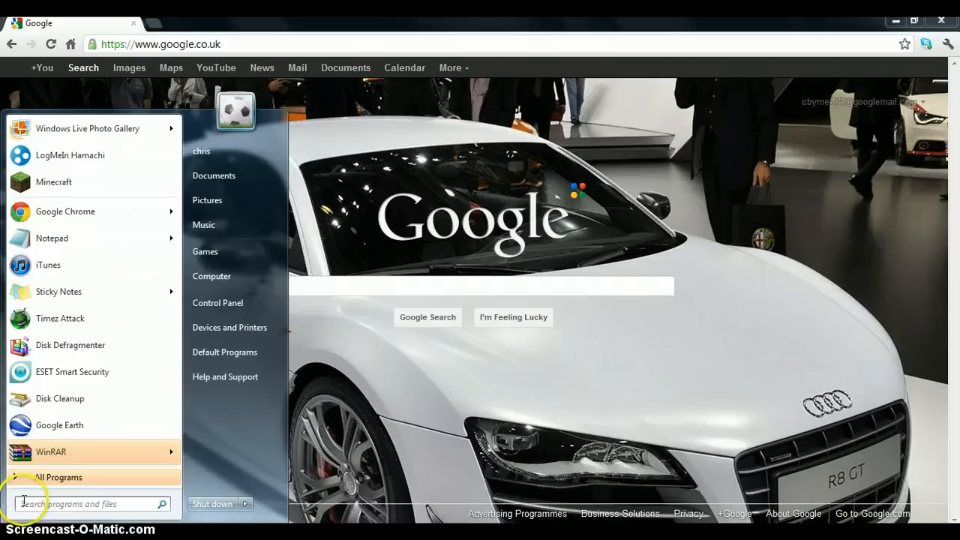
type("run")
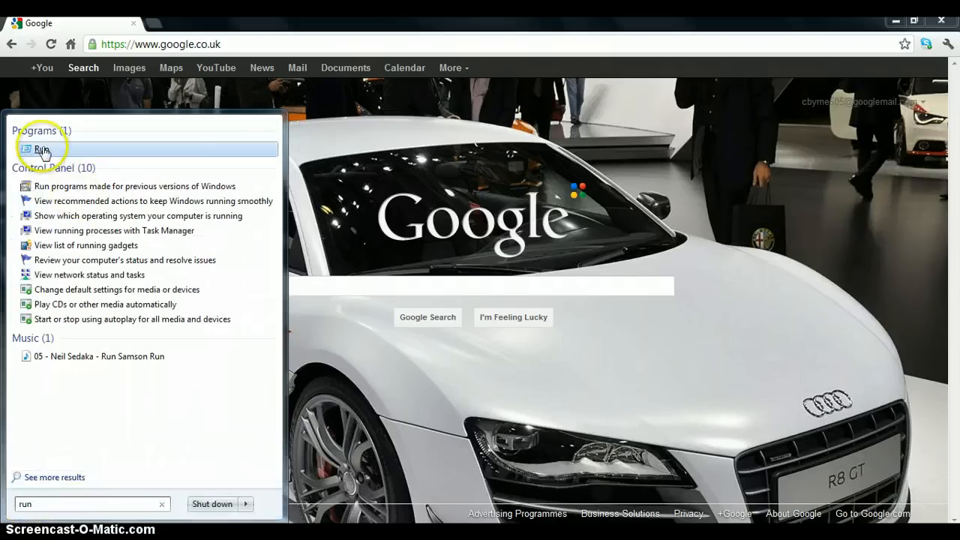
left_click(41, 148)
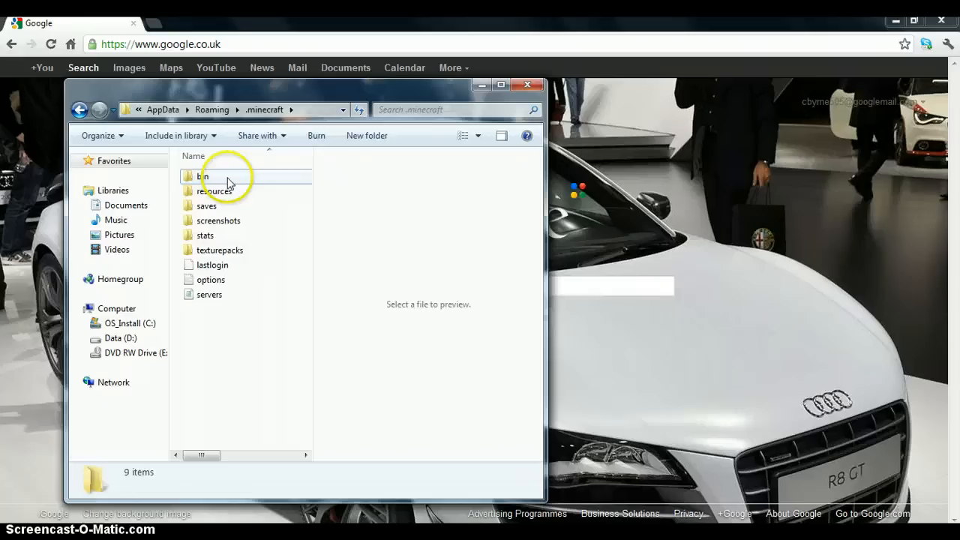
double_click(208, 176)
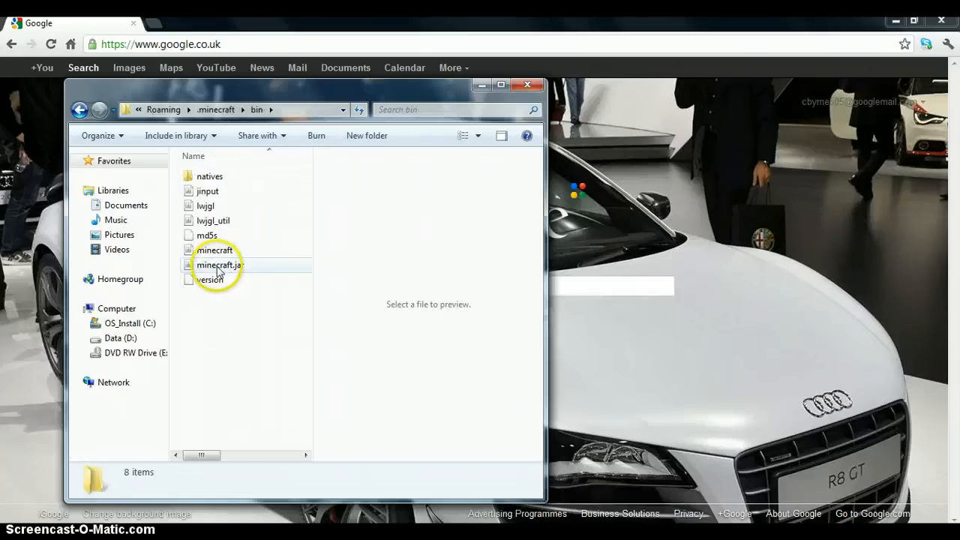
left_click(220, 265)
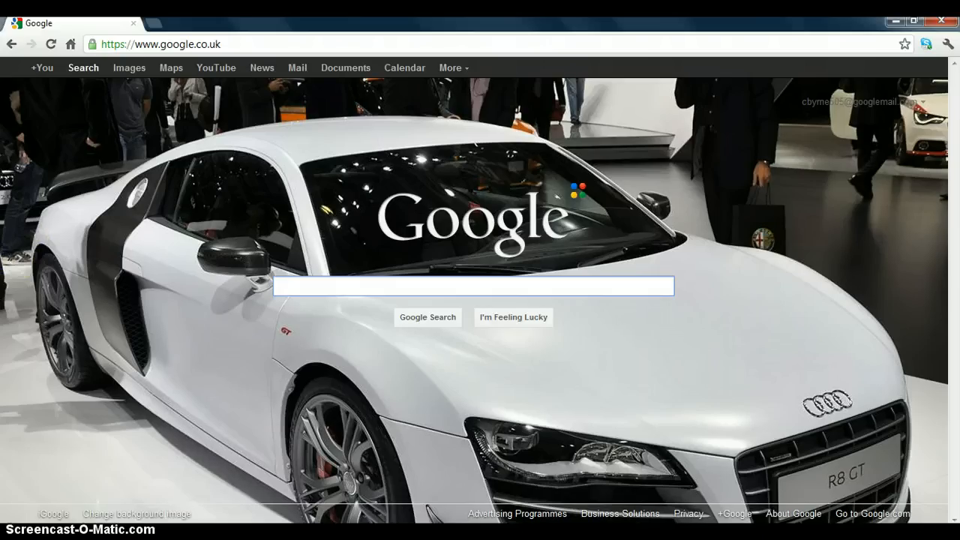
left_click(473, 286)
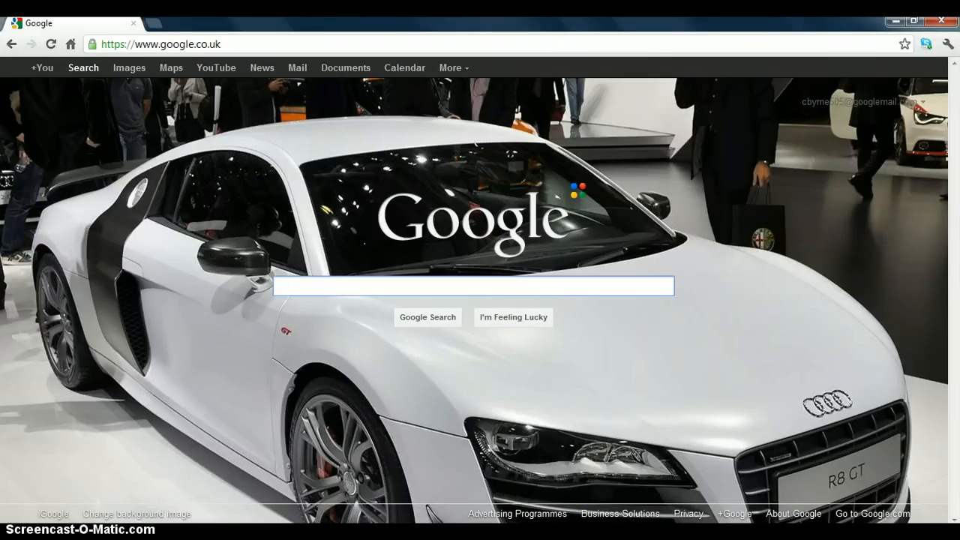
left_click(473, 285)
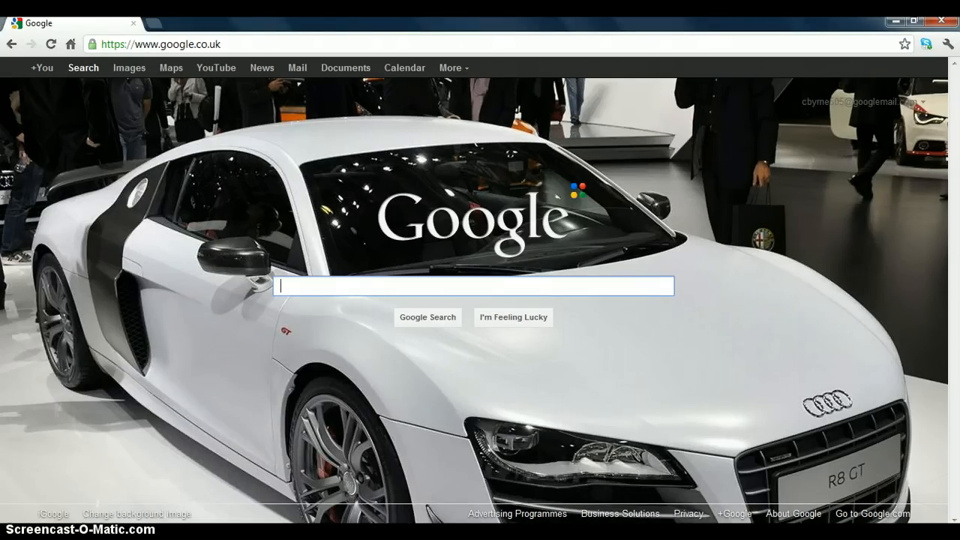
mouse_move(43, 231)
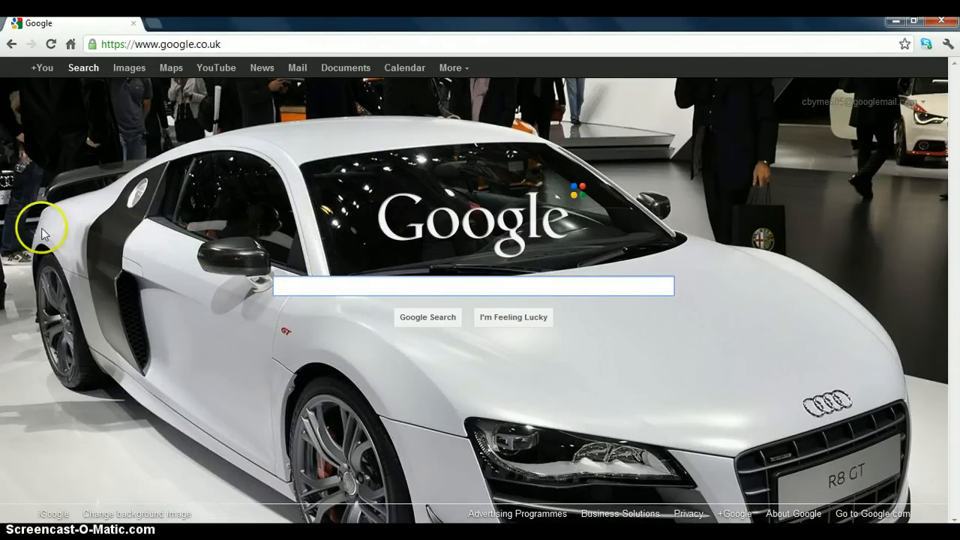
mouse_move(221, 240)
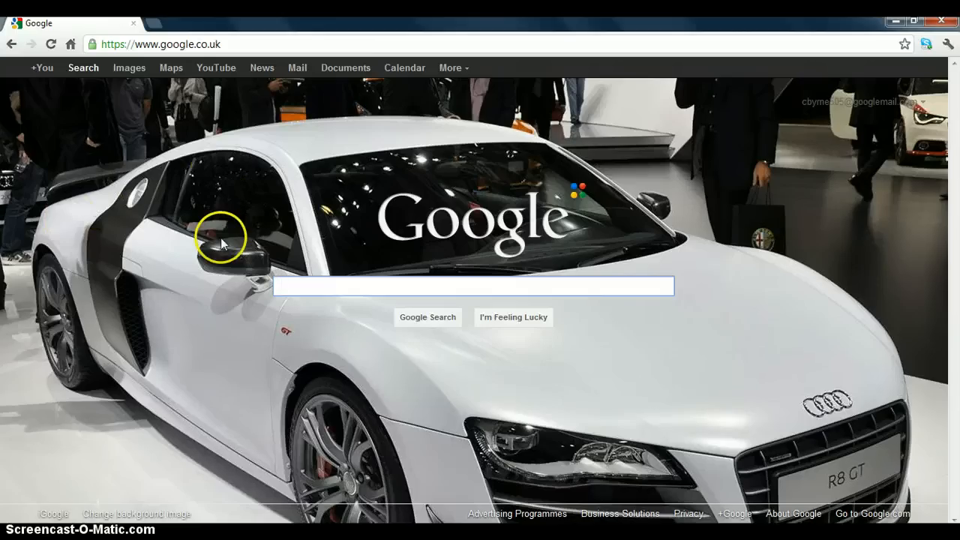
mouse_move(206, 166)
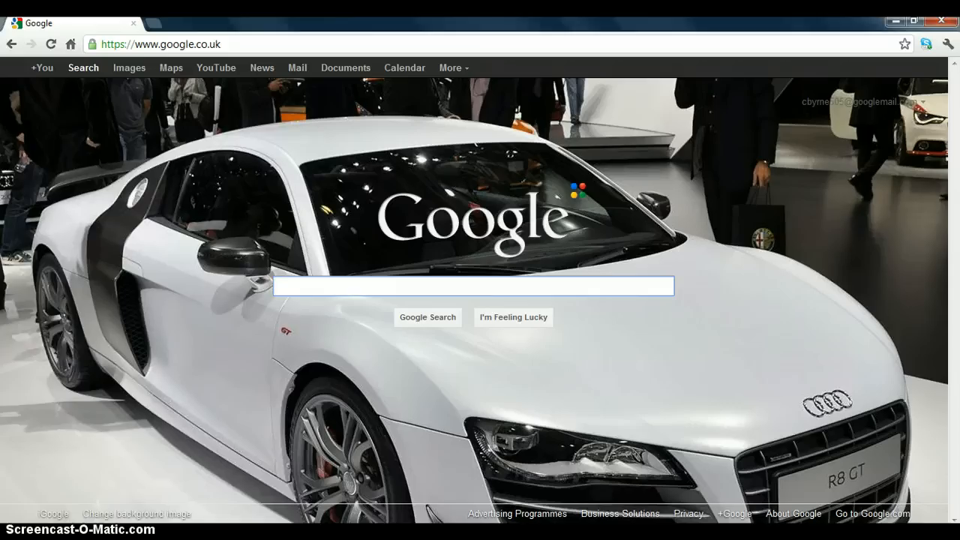
Step: Check the computer's basic system information, then close that window
left_click(8, 533)
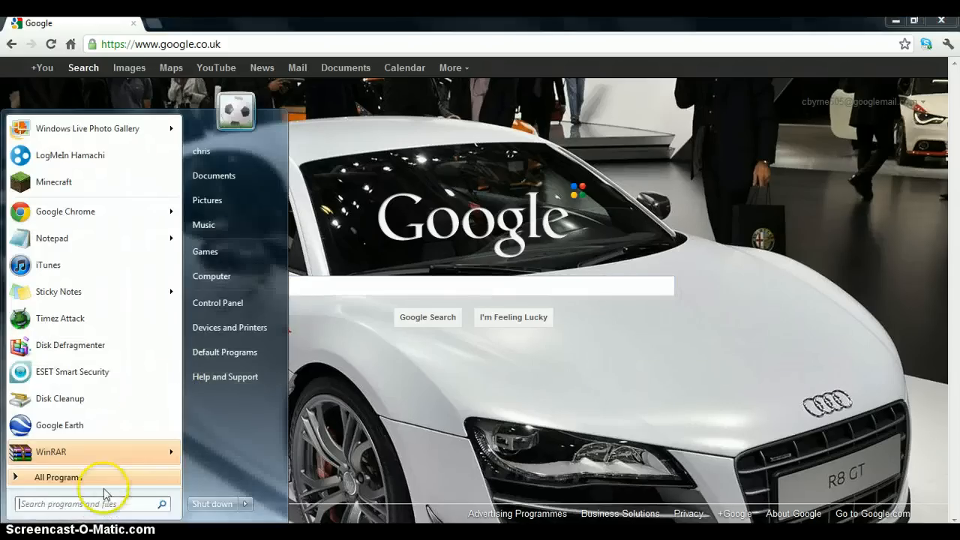
mouse_move(60, 398)
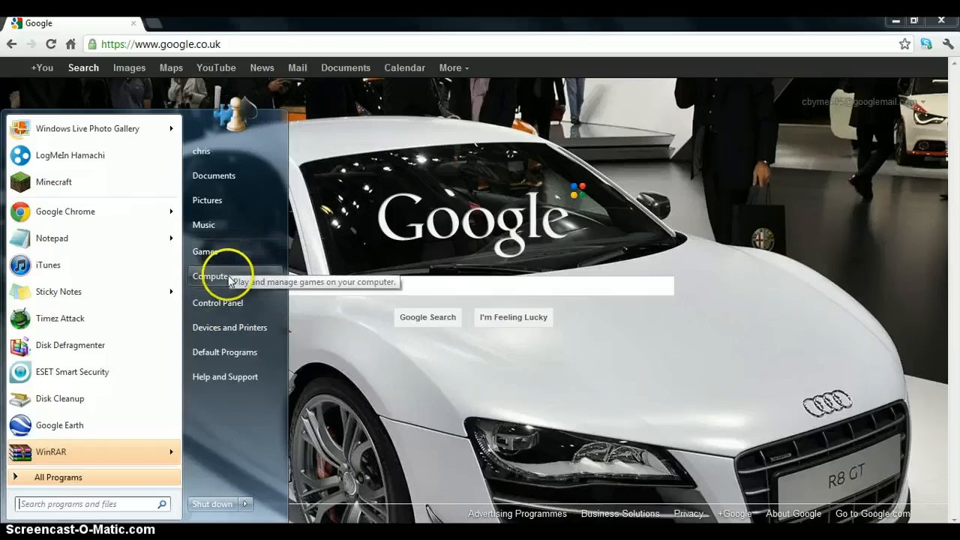
right_click(212, 277)
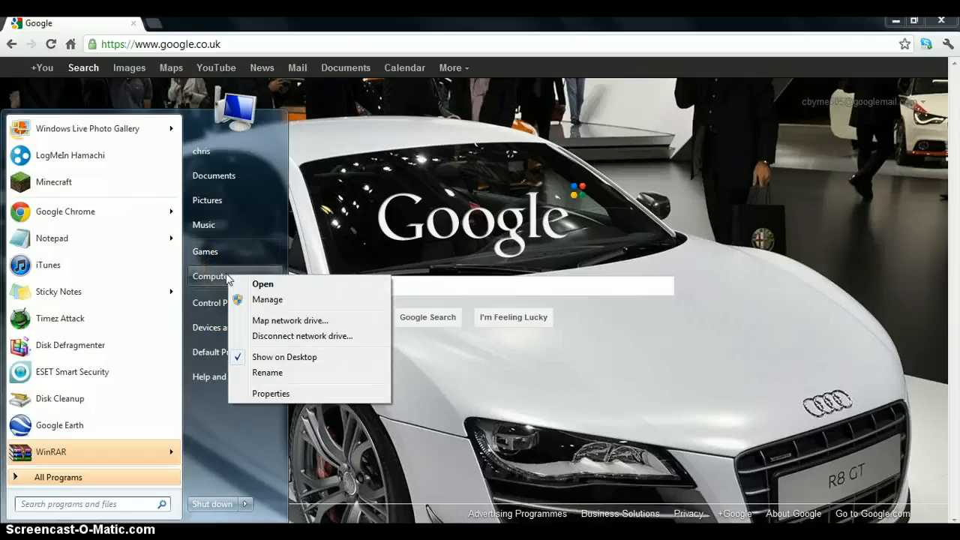
mouse_move(249, 396)
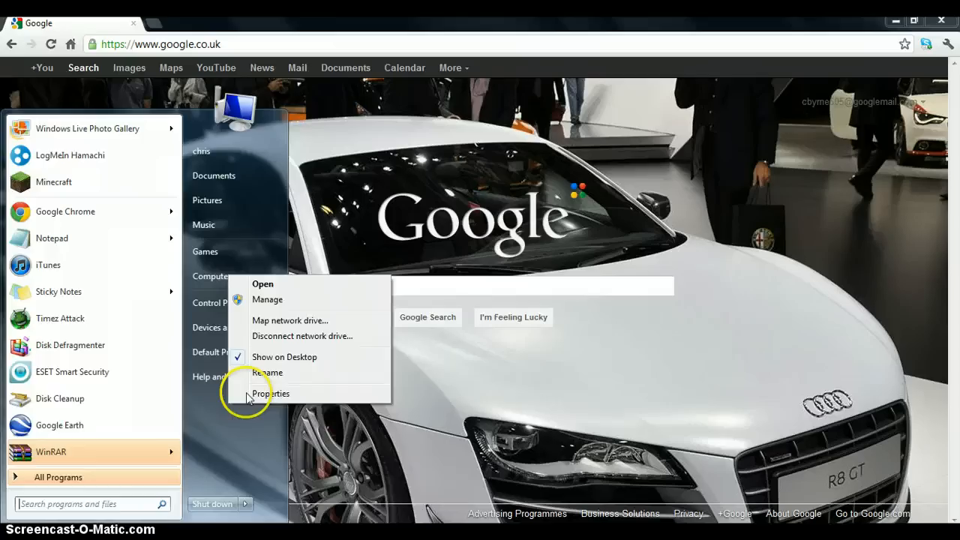
left_click(270, 393)
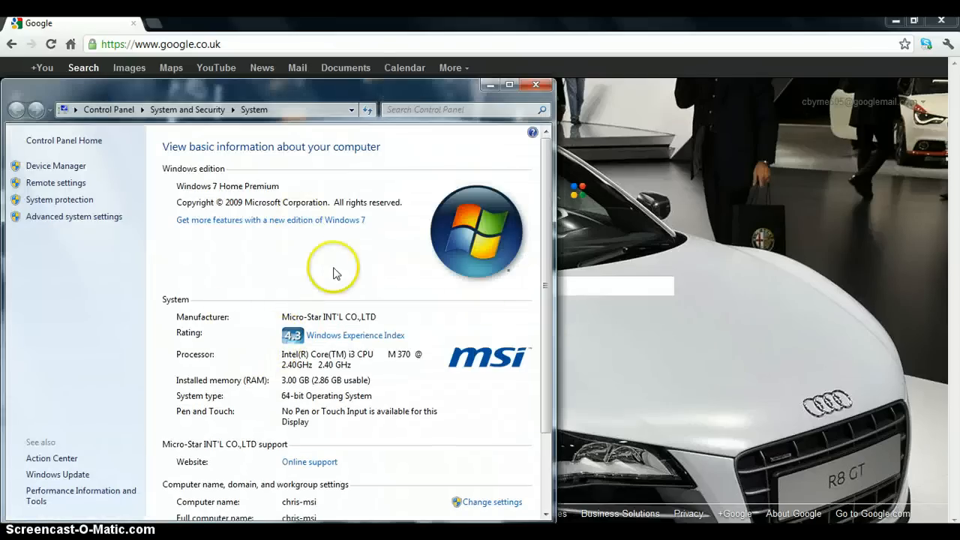
scroll("down", 3)
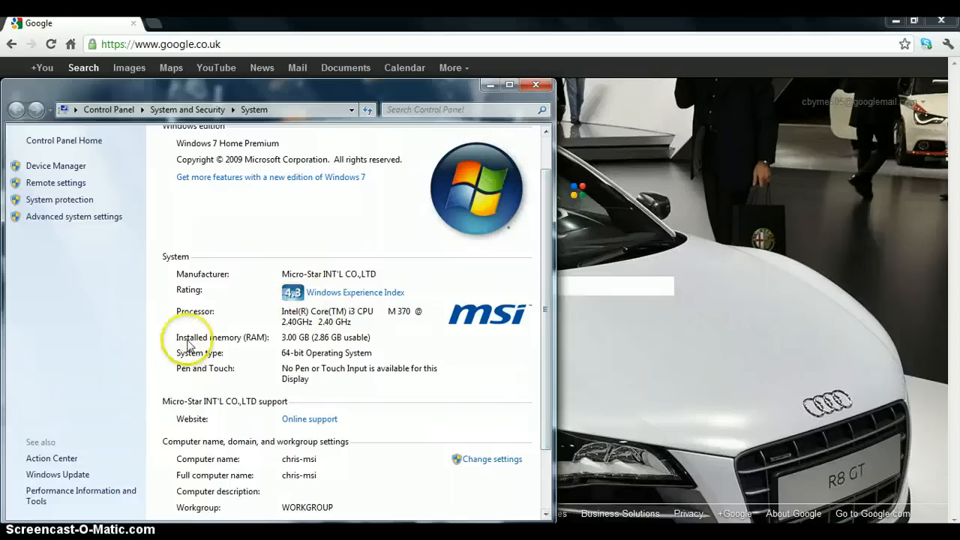
mouse_move(87, 336)
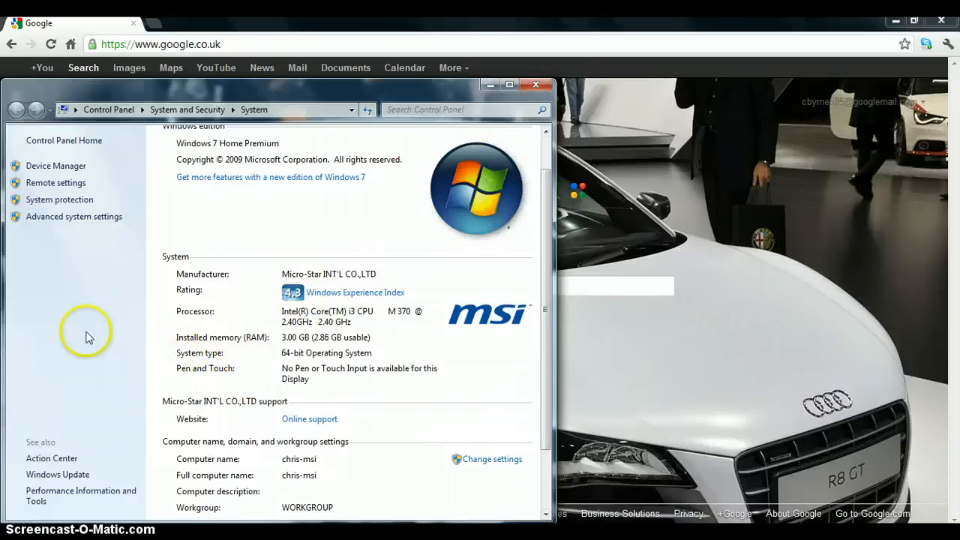
mouse_move(292, 351)
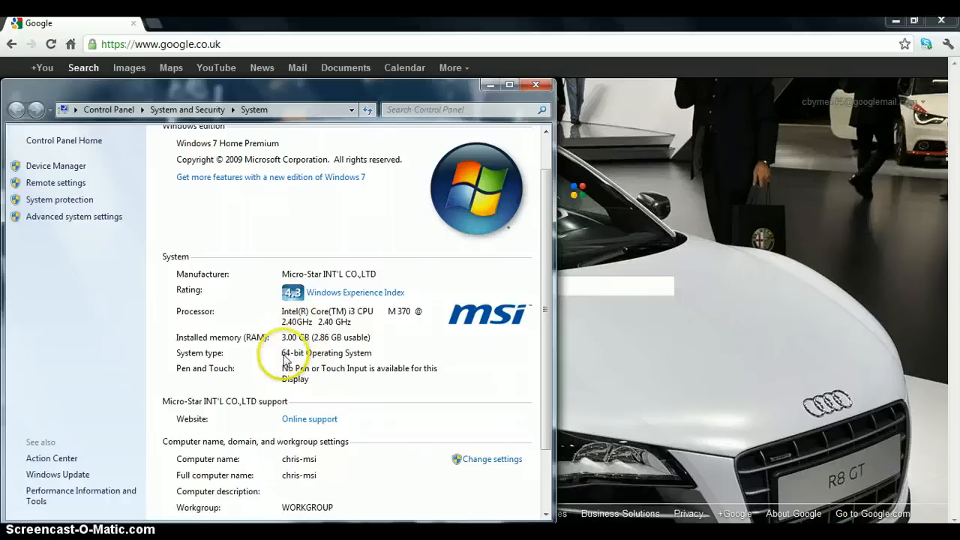
mouse_move(382, 222)
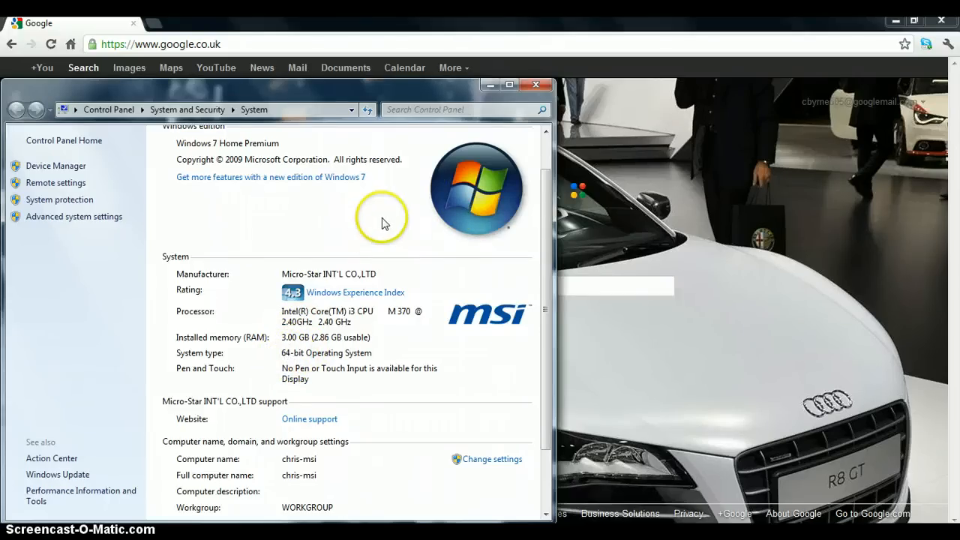
mouse_move(535, 84)
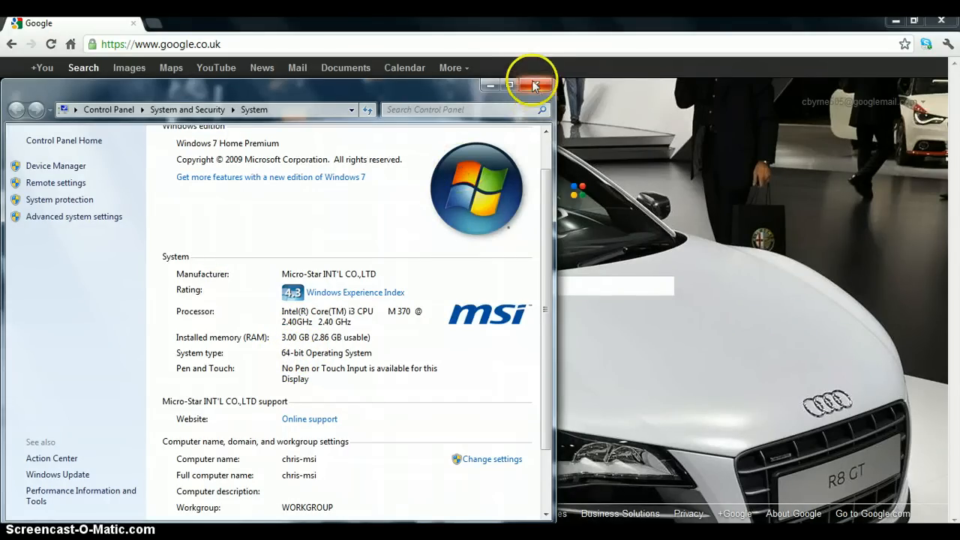
left_click(534, 85)
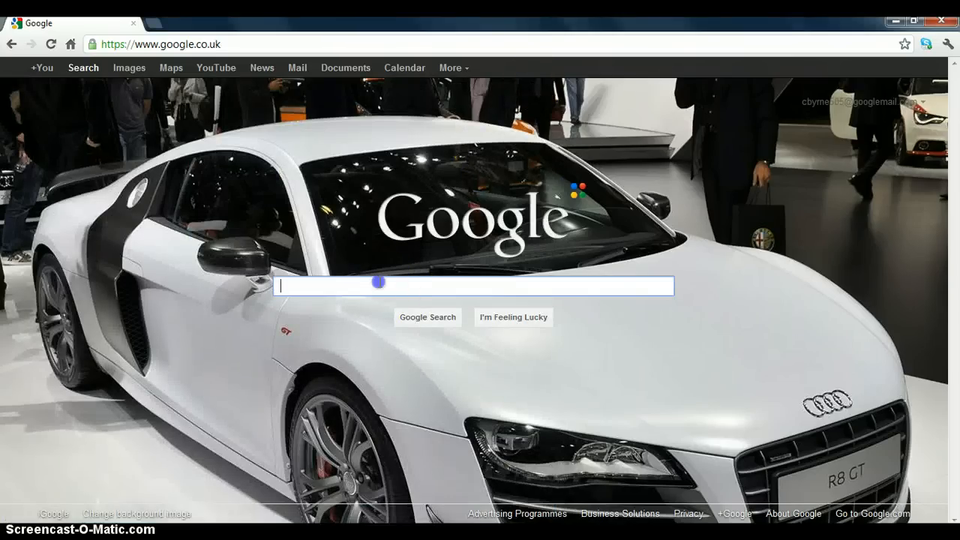
Step: Search Google for 'winrar 64 bit'
type("w")
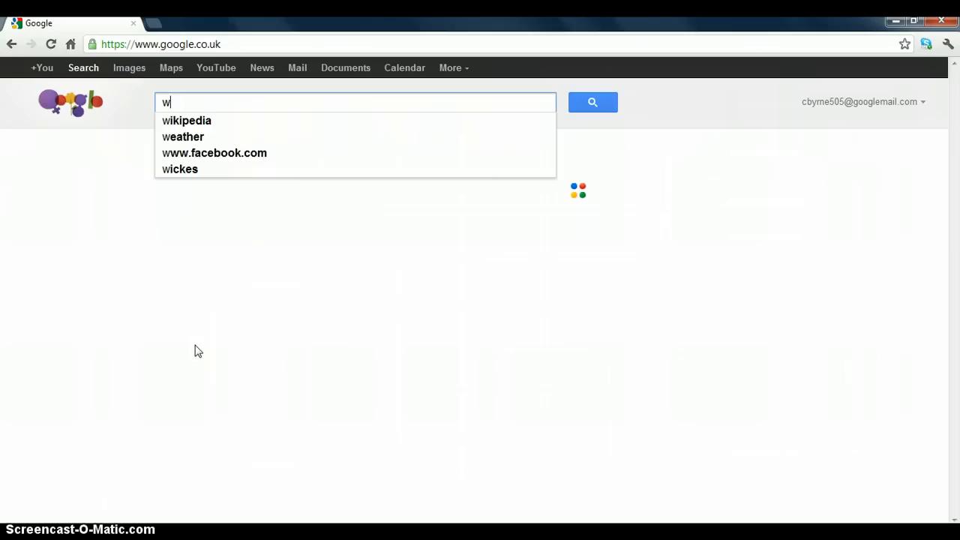
type("winrar")
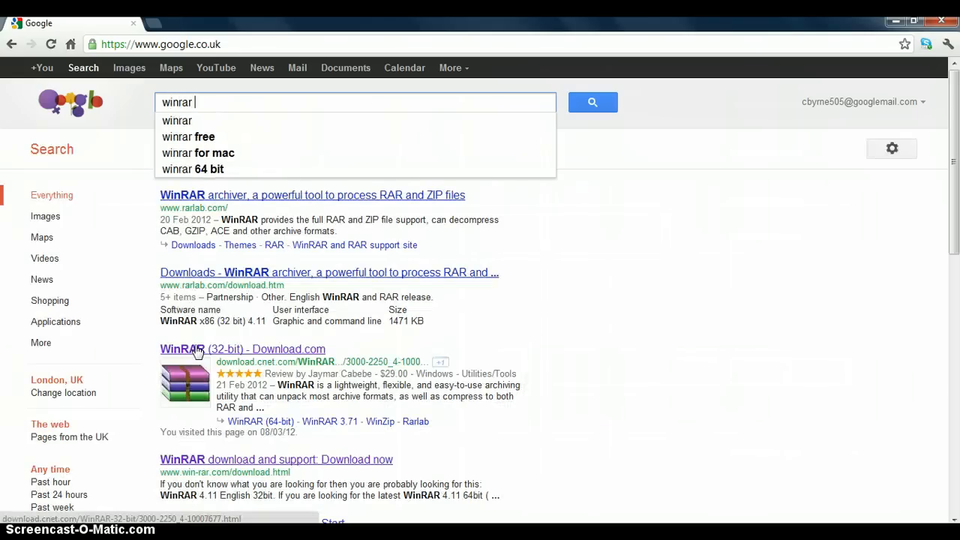
type("64 bit")
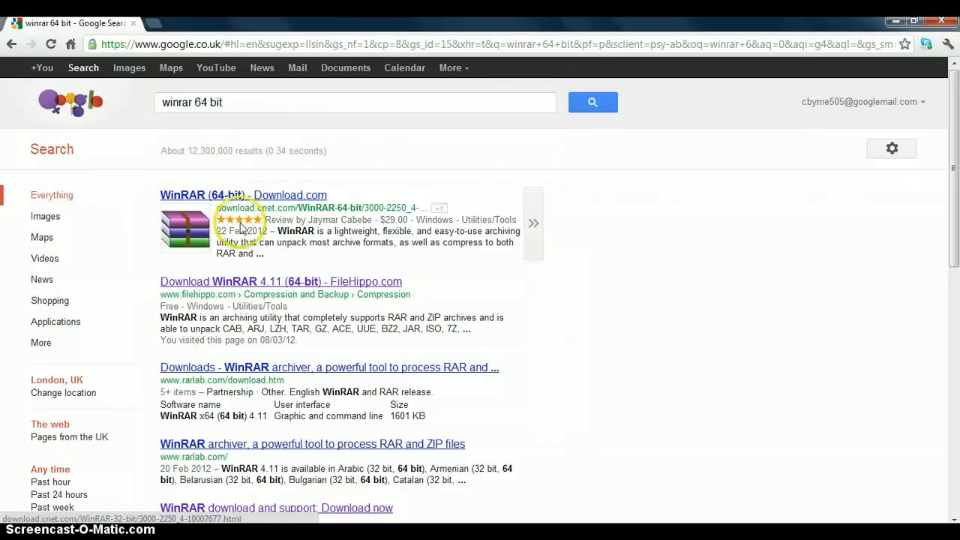
mouse_move(176, 288)
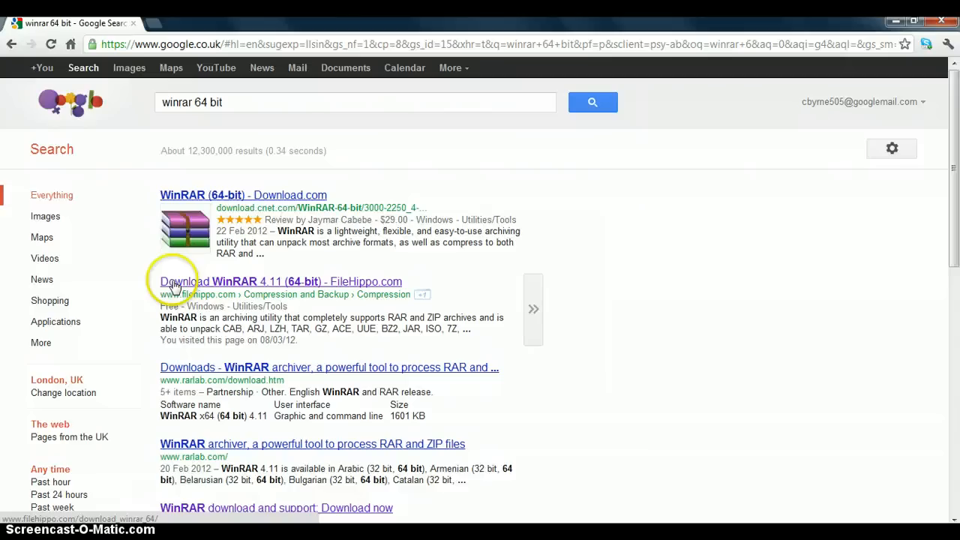
mouse_move(424, 279)
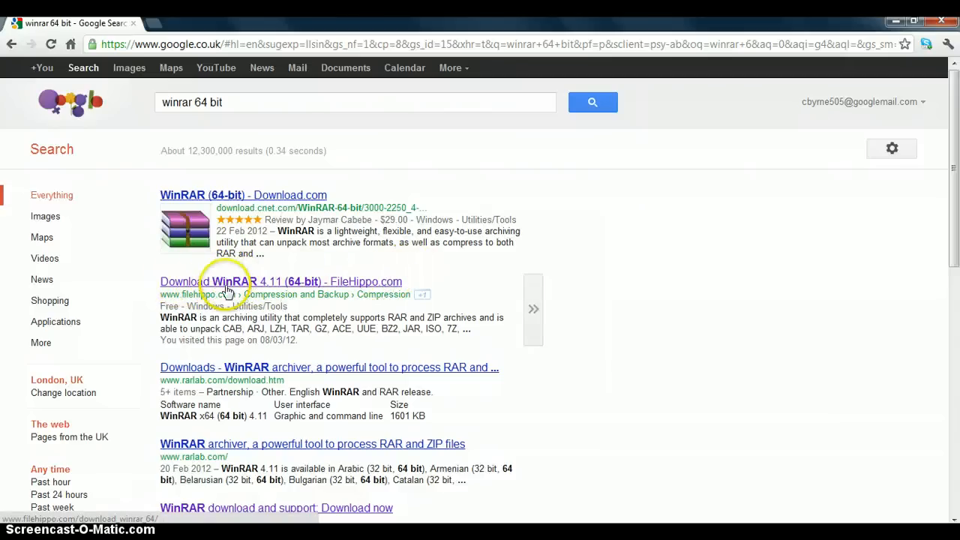
Step: Download winrar-x64-411.exe from FileHippo's WinRAR 4.11 (64-bit) page and dismiss the programs list
left_click(280, 281)
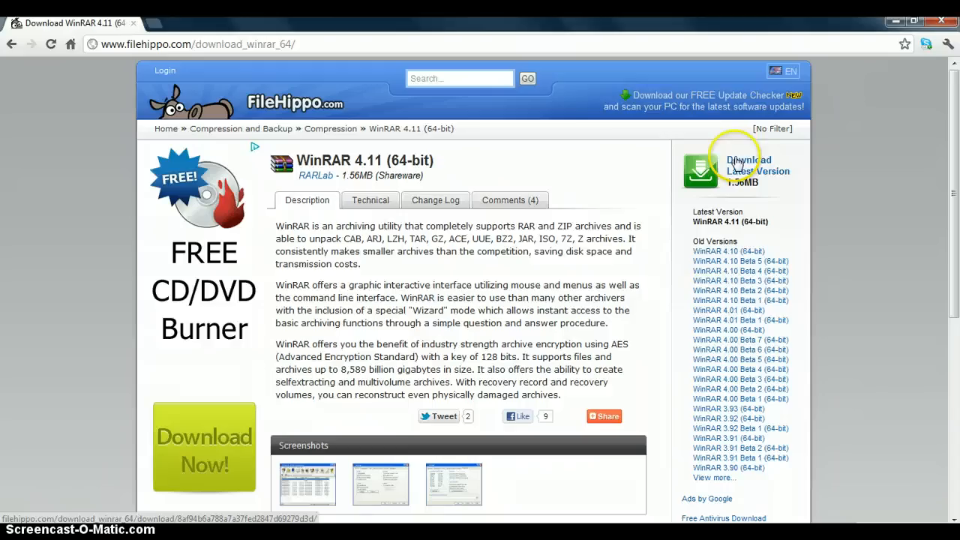
mouse_move(54, 248)
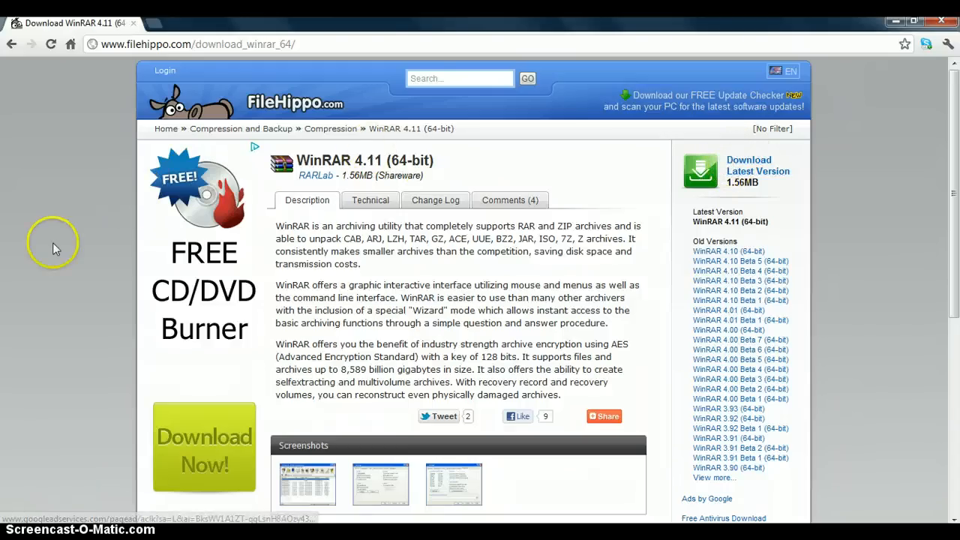
mouse_move(278, 175)
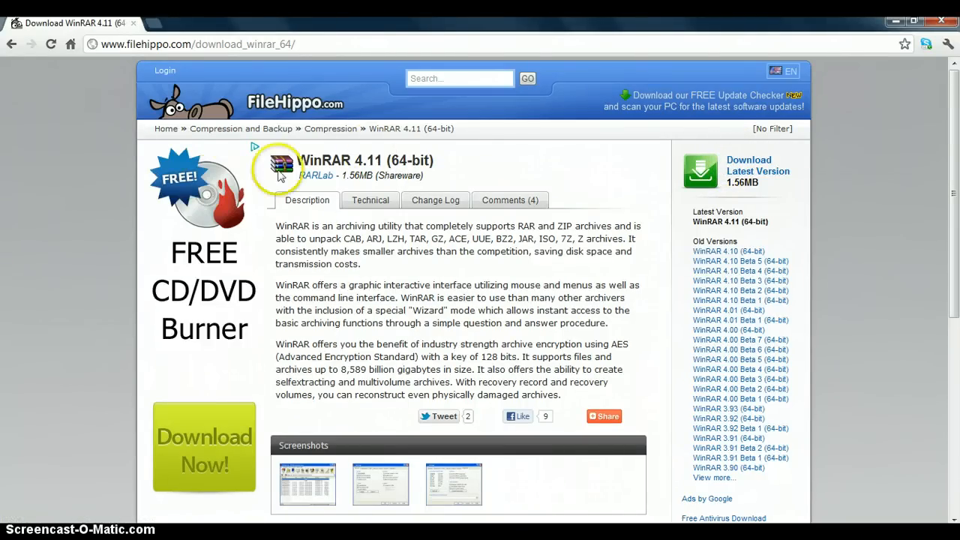
mouse_move(122, 151)
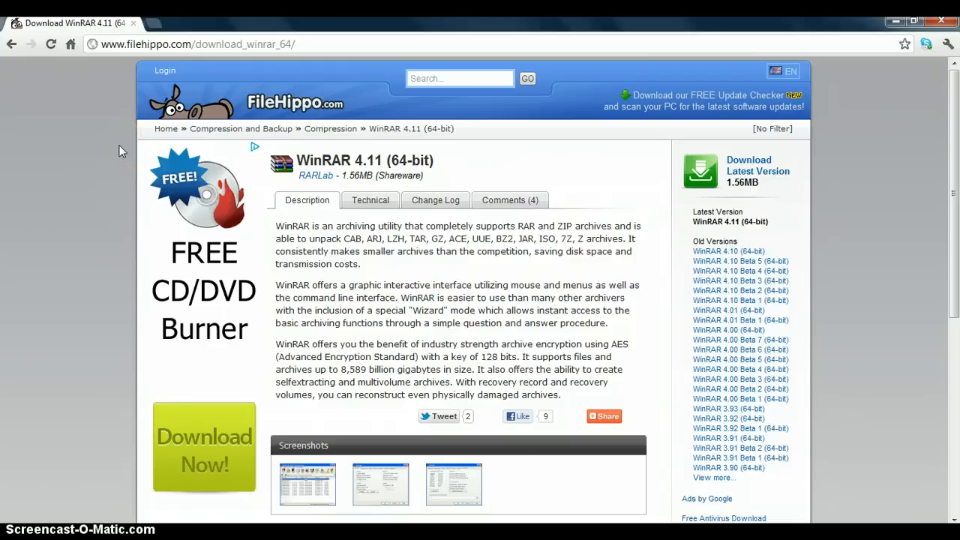
mouse_move(438, 164)
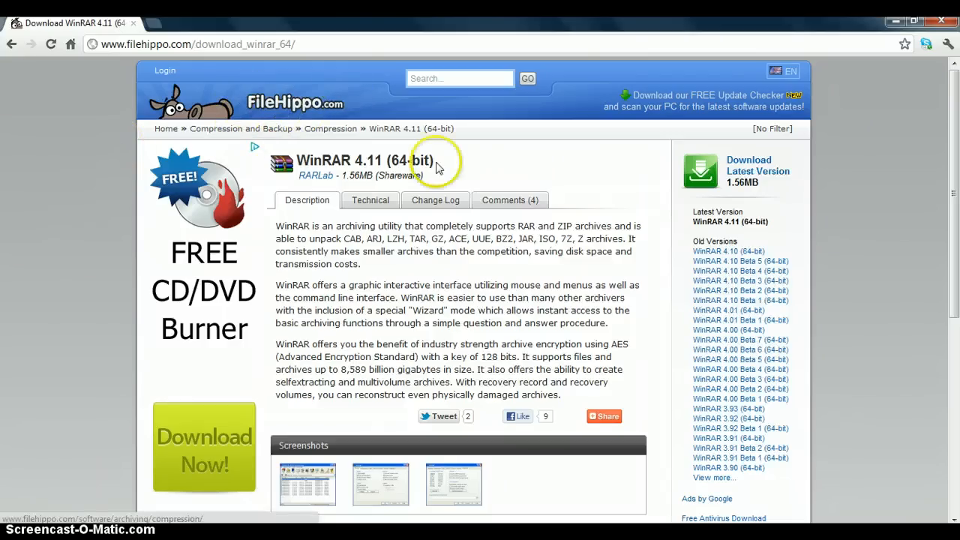
mouse_move(609, 180)
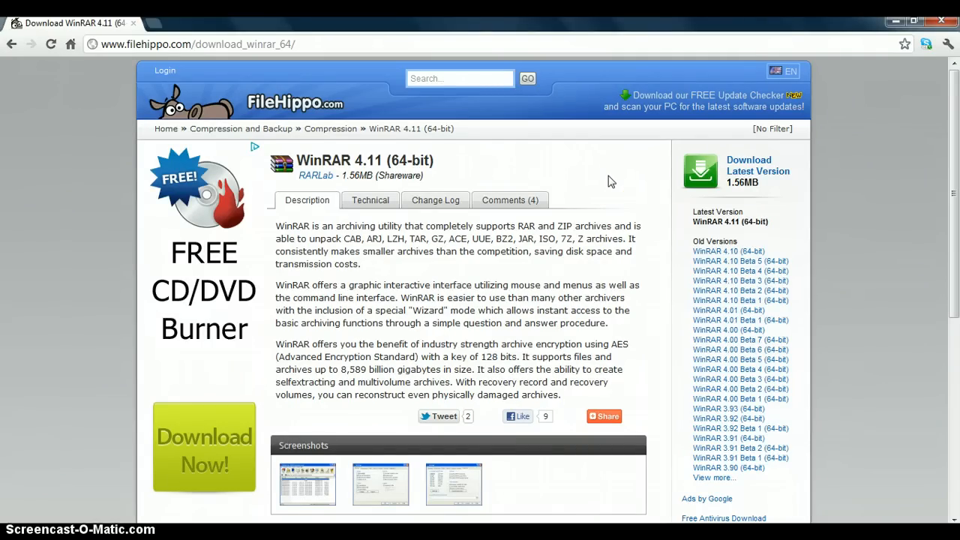
left_click(748, 171)
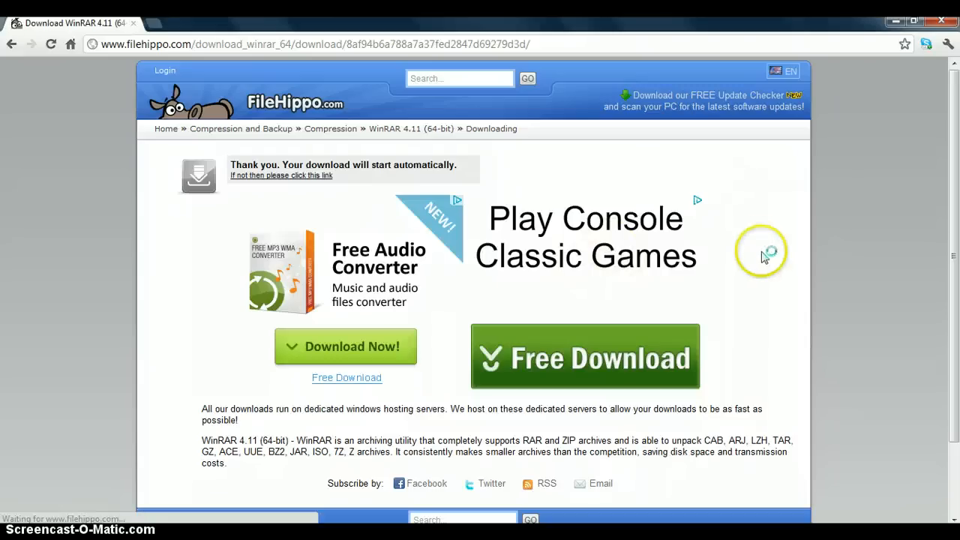
mouse_move(828, 228)
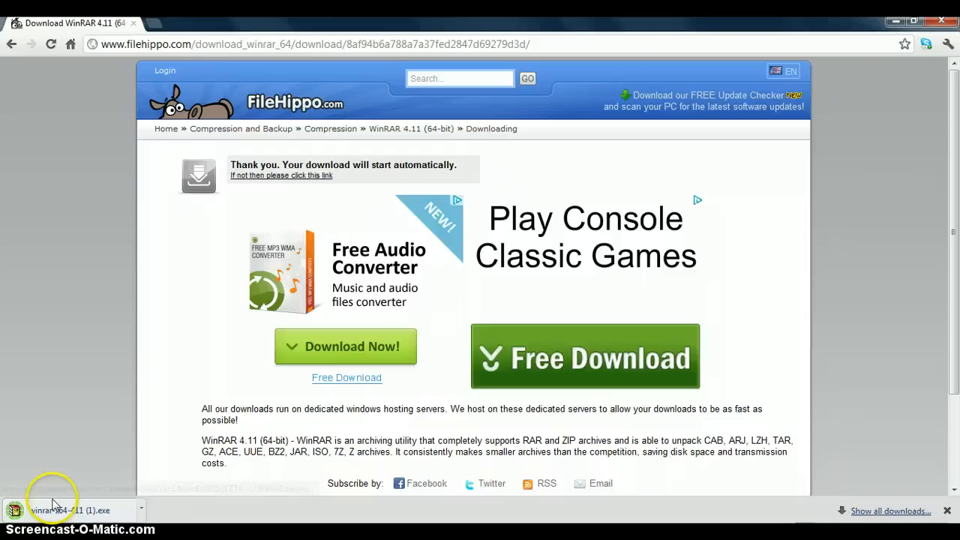
mouse_move(95, 518)
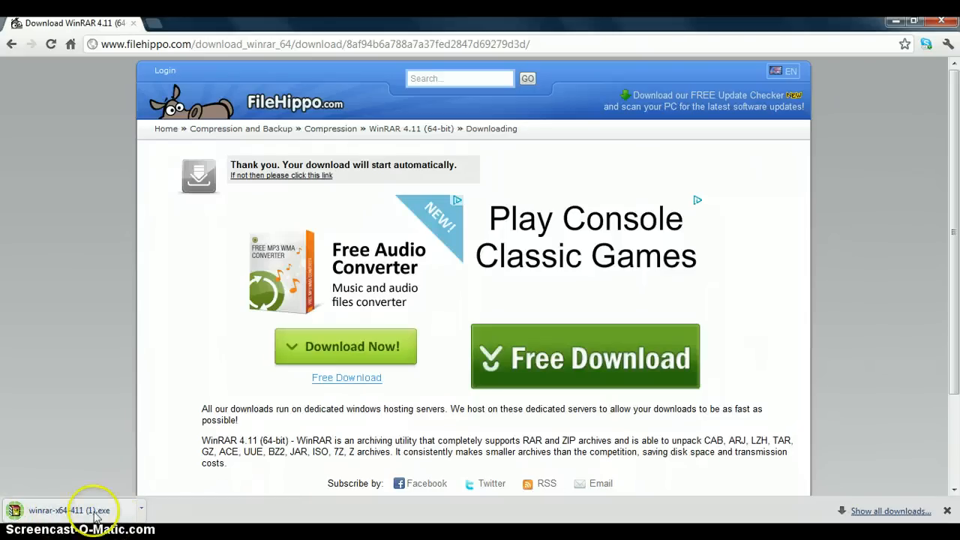
mouse_move(85, 469)
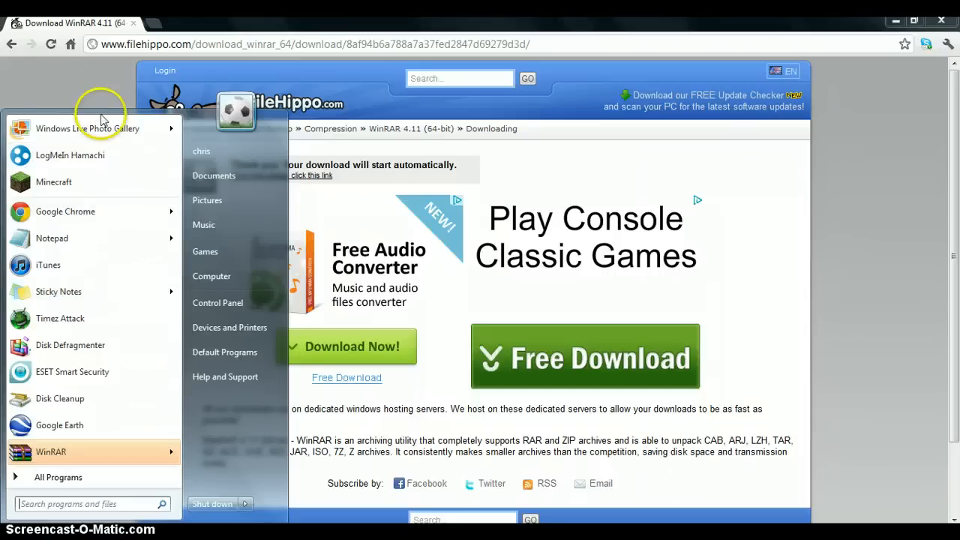
left_click(105, 93)
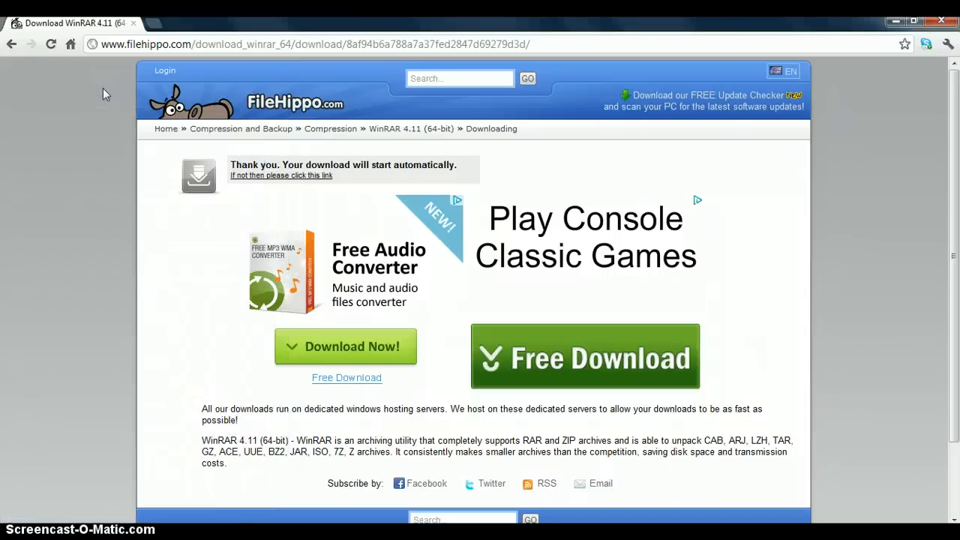
mouse_move(98, 75)
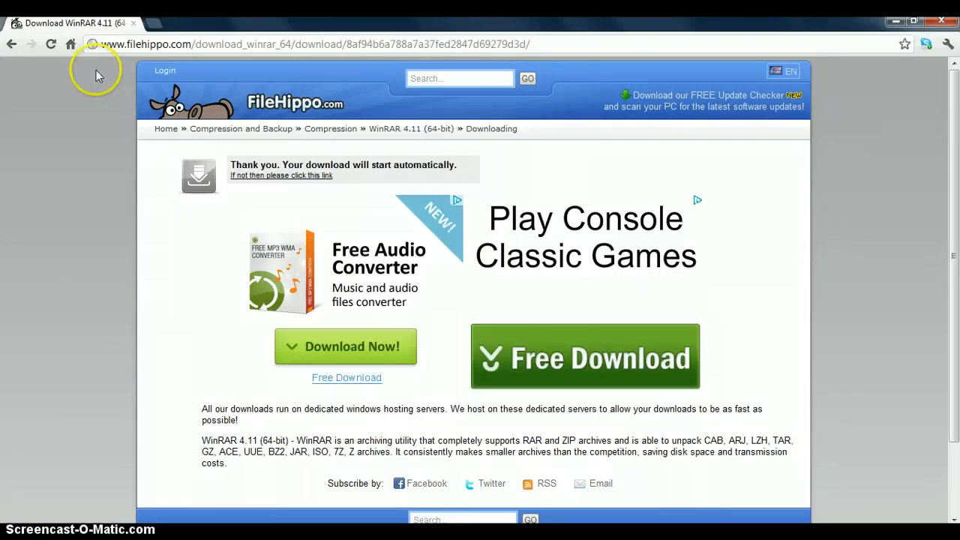
Step: From the Google home page, search 'winrar 32bit' and open the Download.com WinRAR (32-bit) result
left_click(71, 44)
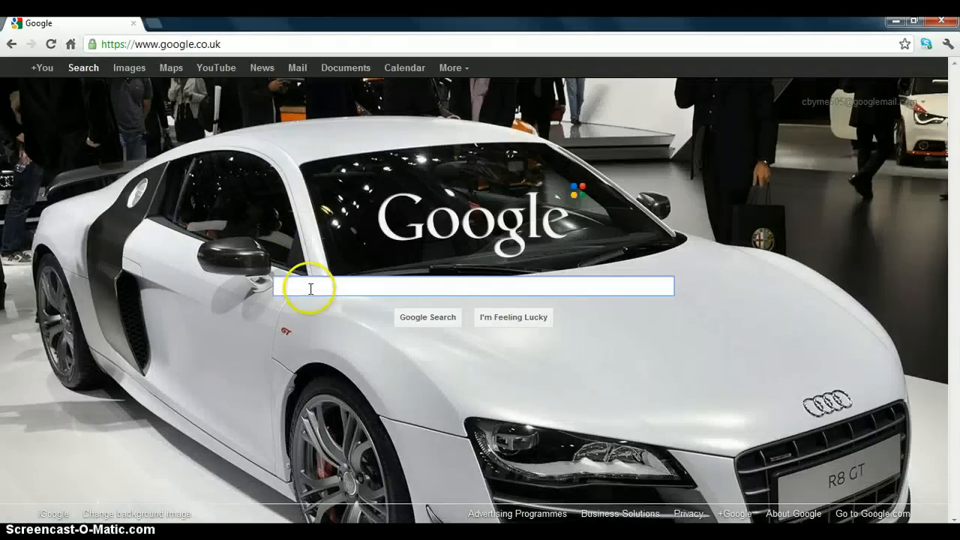
type("win")
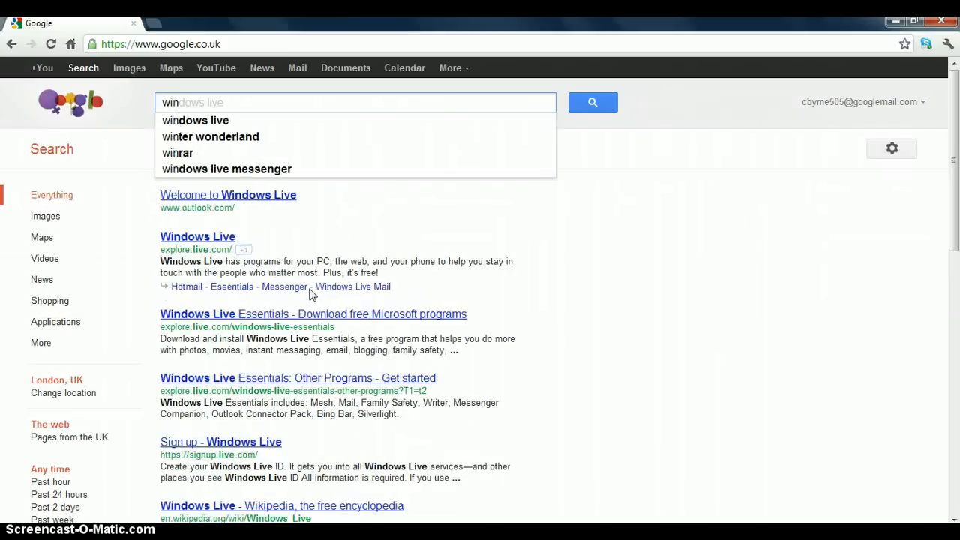
left_click(177, 153)
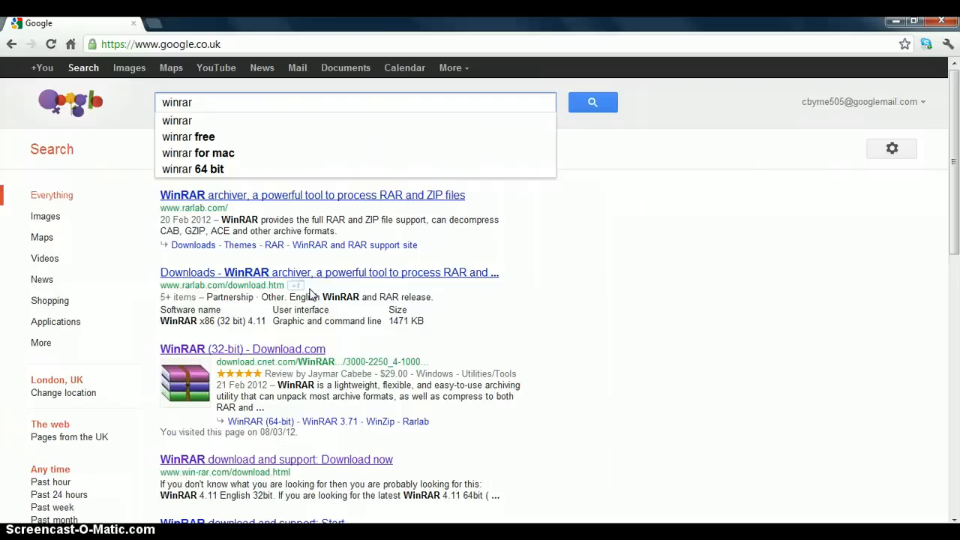
type("3")
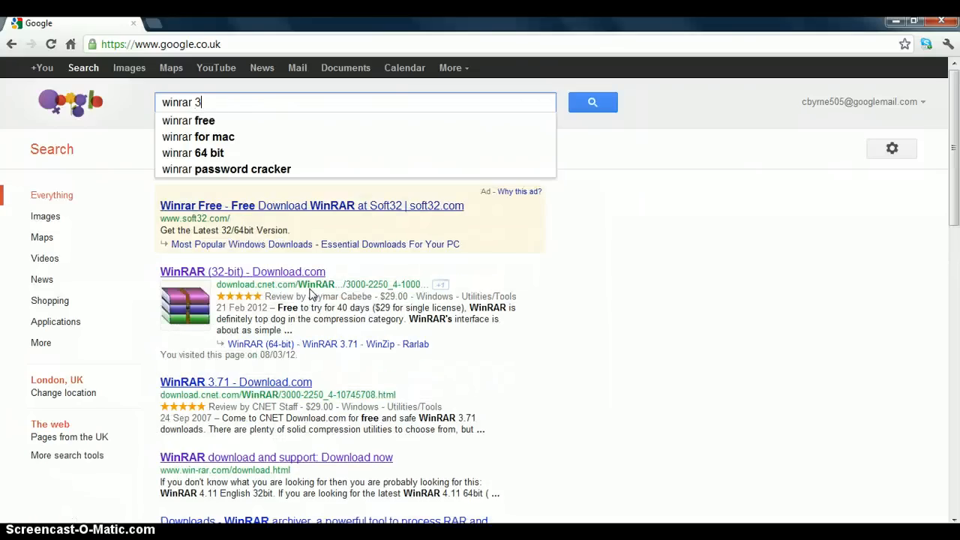
type("2bi")
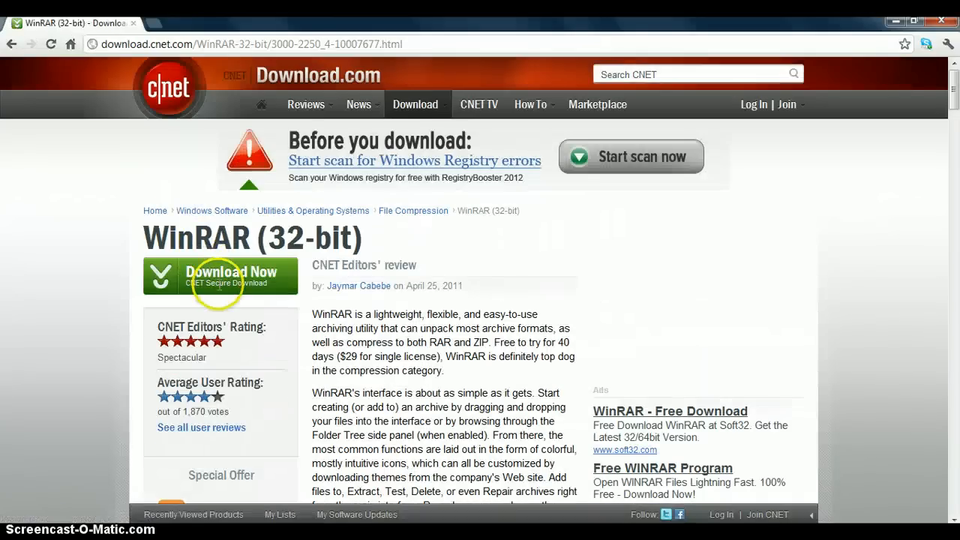
Step: Start the WinRAR (32-bit) download from Download.com, leaving the desktop showing
left_click(221, 277)
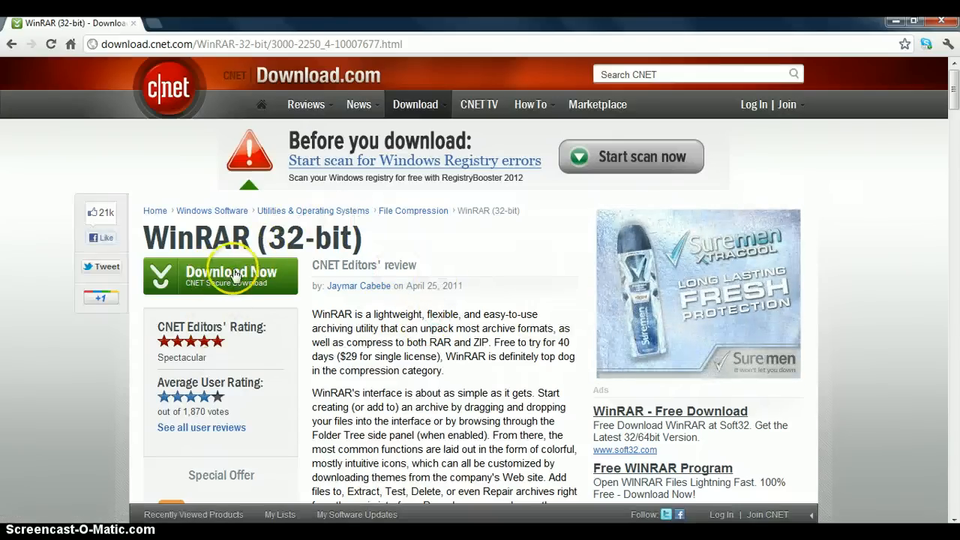
left_click(221, 275)
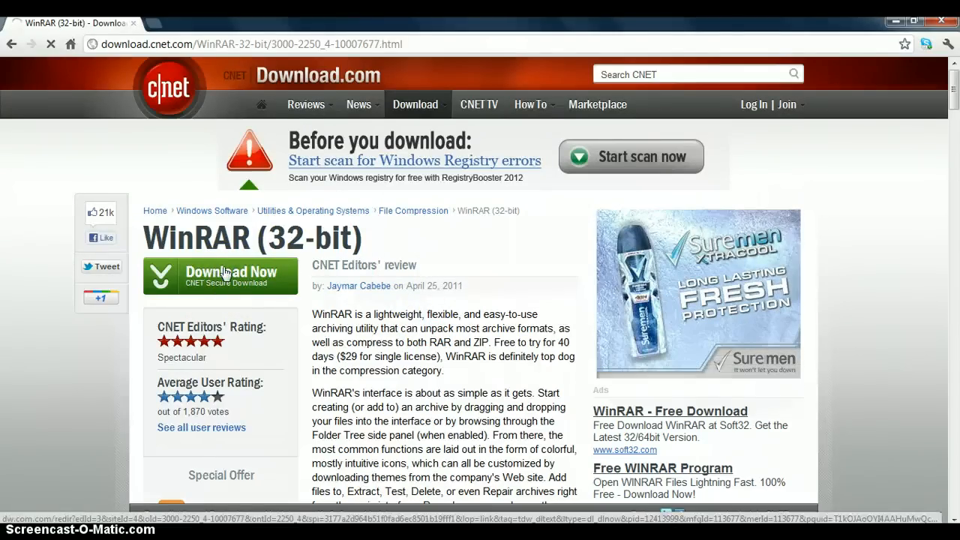
left_click(220, 275)
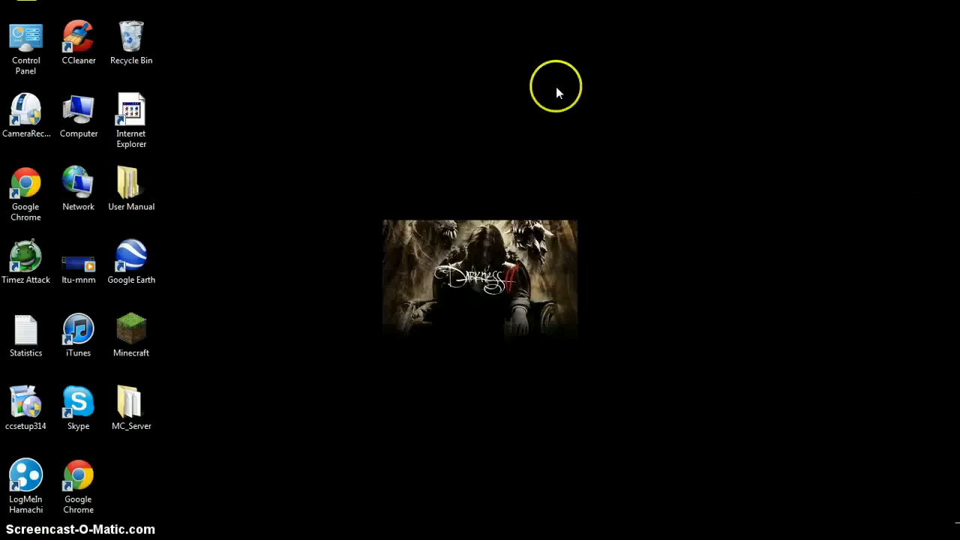
Step: Run %appdata% to open the Roaming folder in Windows Explorer
left_click(11, 536)
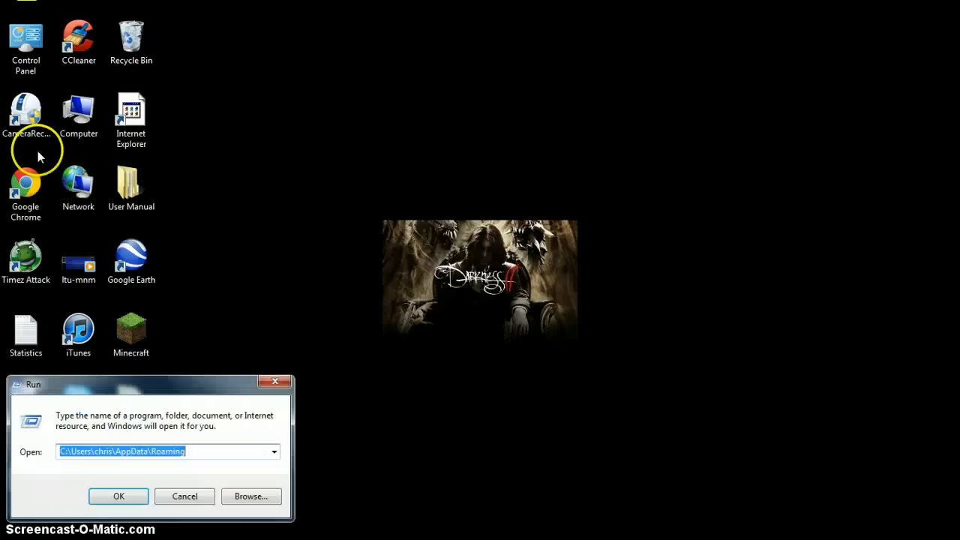
type("%appdata%")
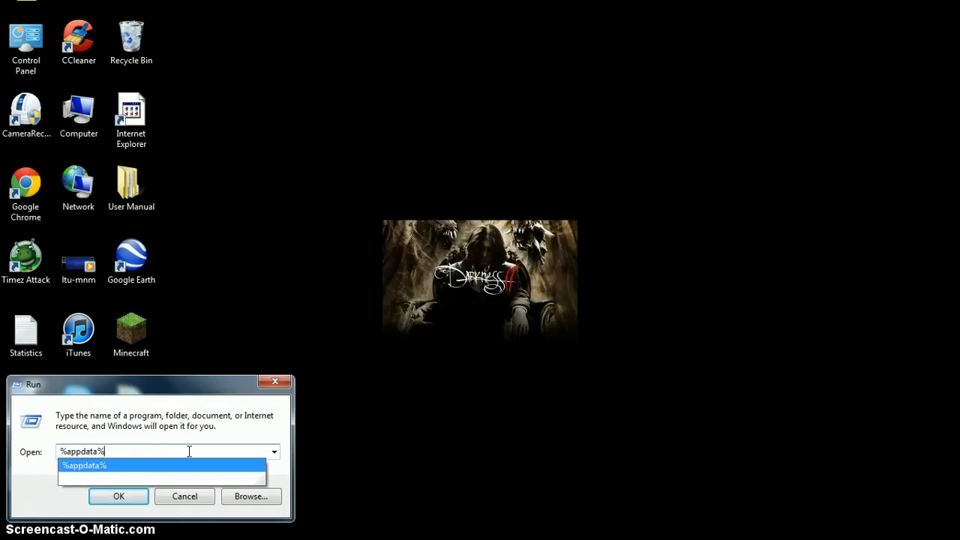
left_click(118, 496)
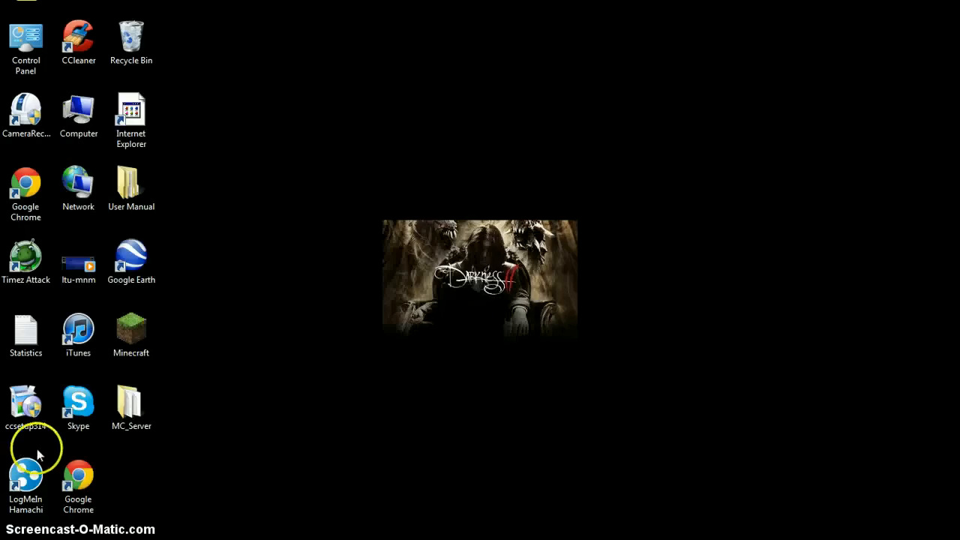
left_click(11, 536)
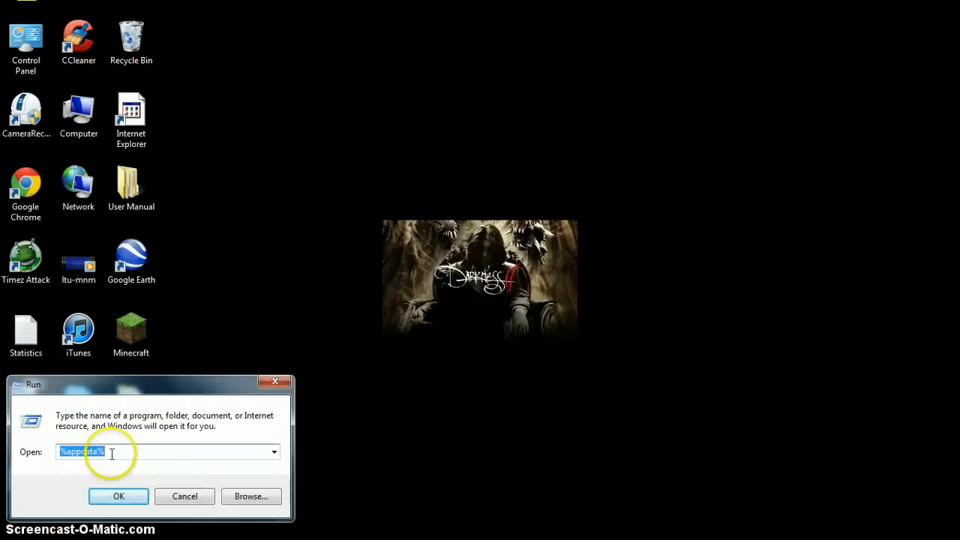
left_click(118, 496)
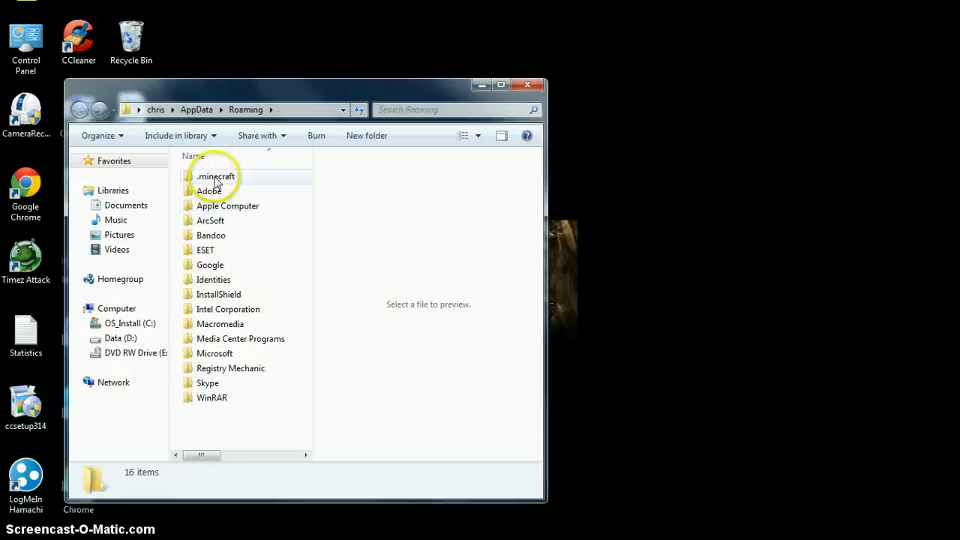
Step: Go into .minecraft, then bin, and select the minecraft Executable Jar File
double_click(216, 176)
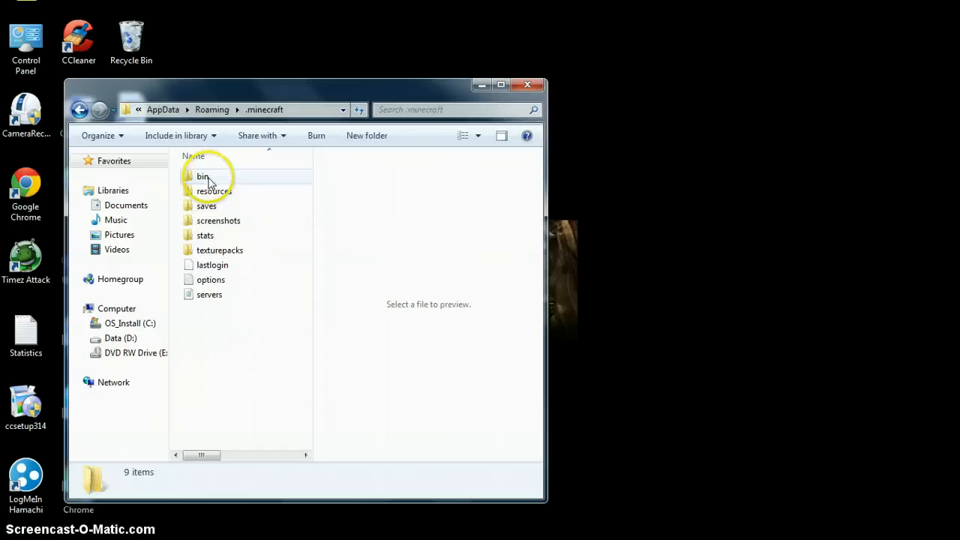
double_click(202, 176)
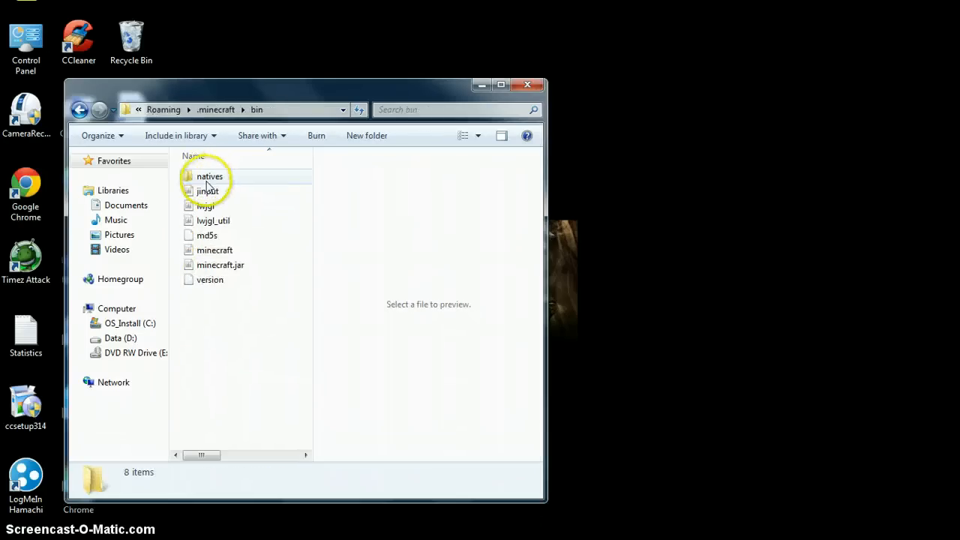
mouse_move(217, 265)
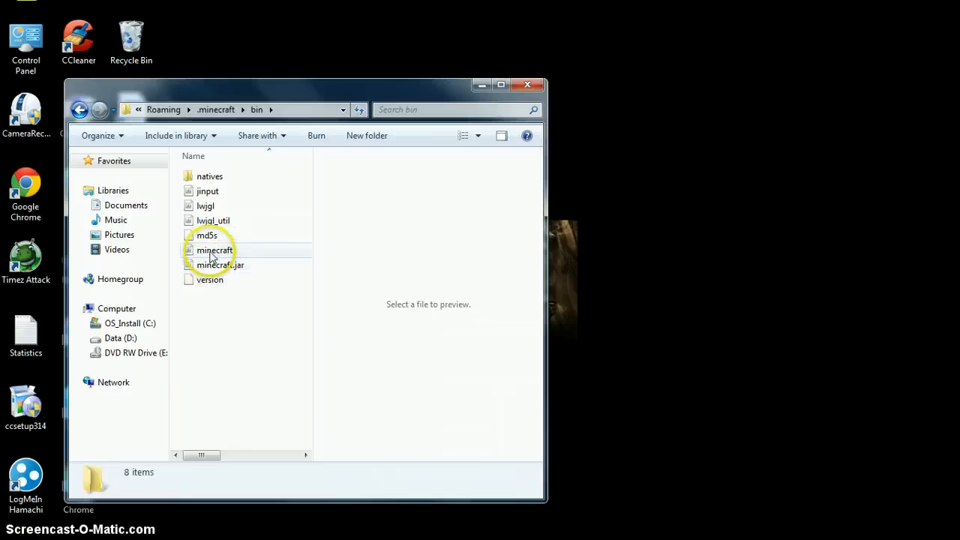
left_click(219, 250)
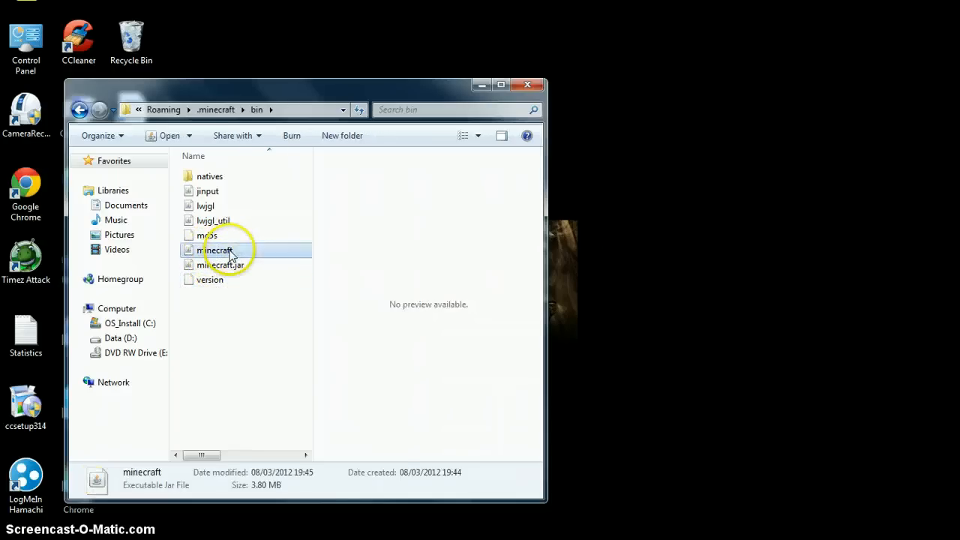
Step: Delete the minecraft Executable Jar File, dismissing the file-in-use warning and confirming deletion
right_click(219, 250)
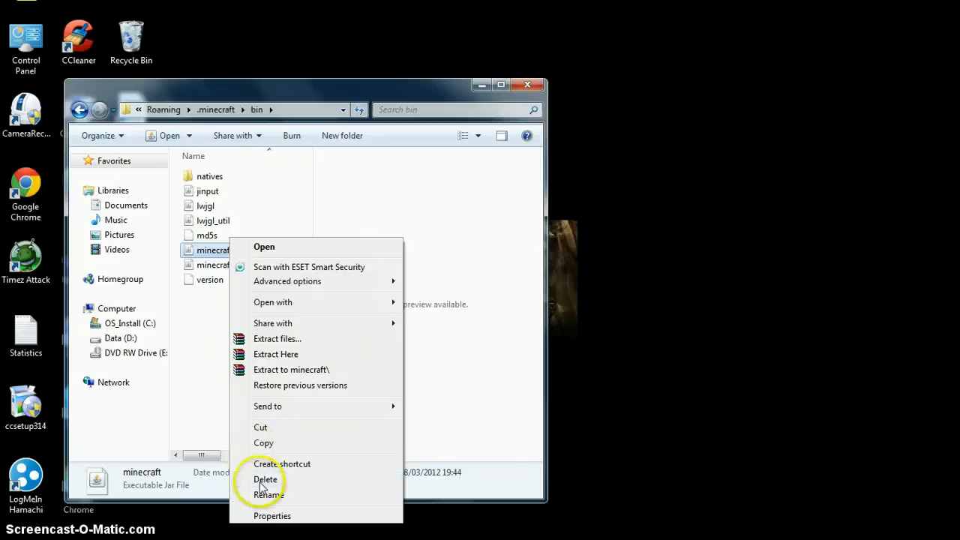
left_click(265, 479)
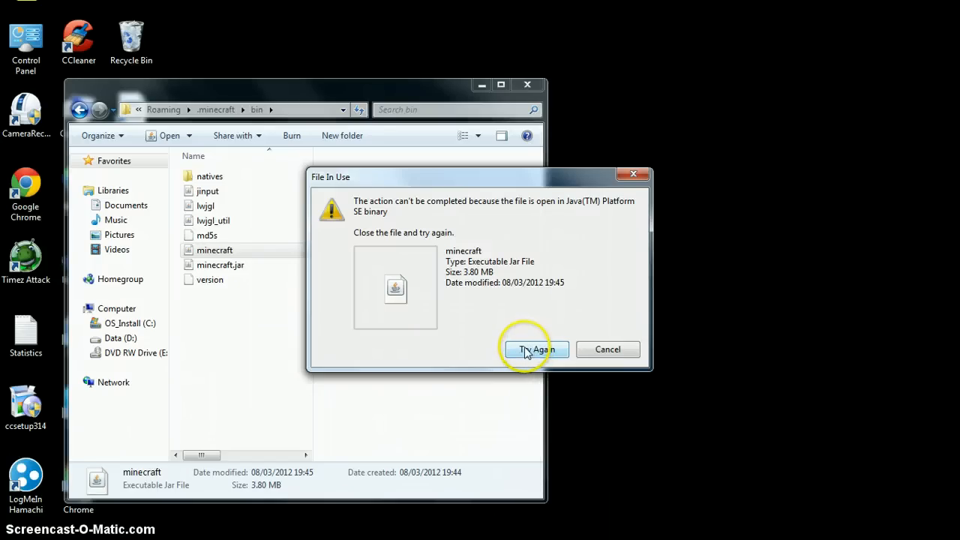
mouse_move(584, 353)
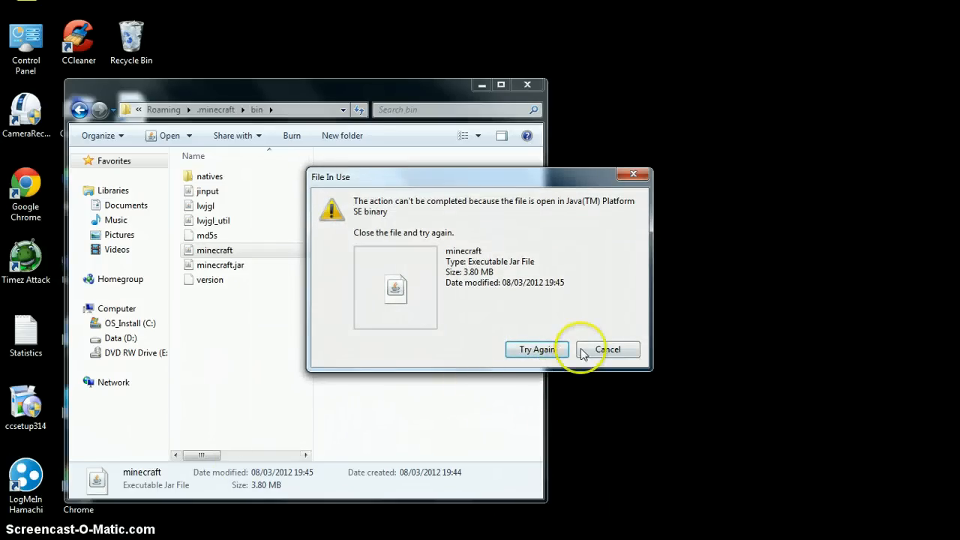
left_click(608, 350)
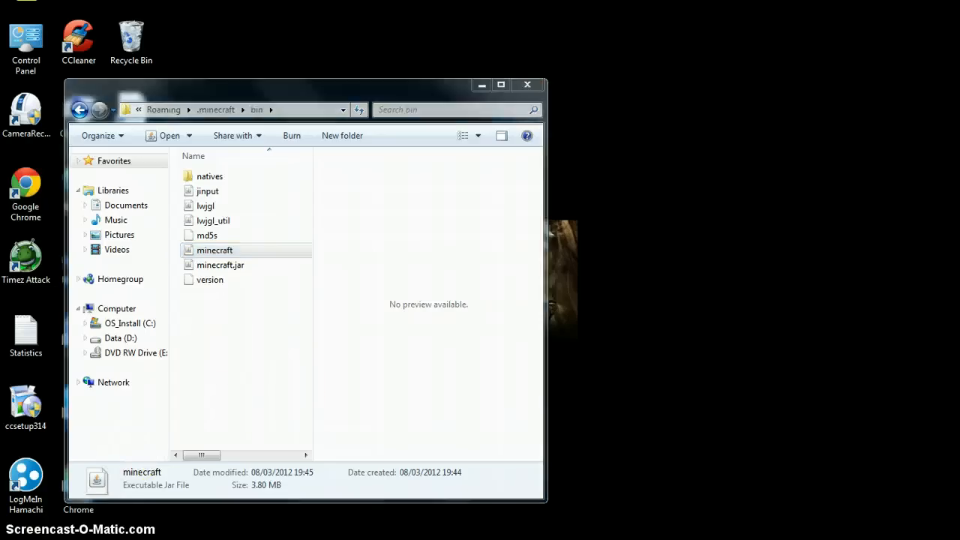
mouse_move(225, 265)
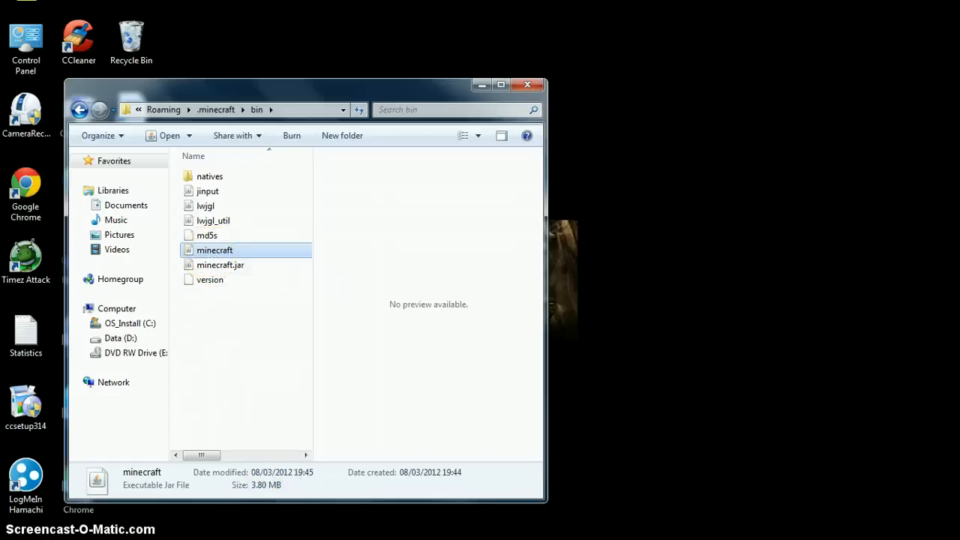
double_click(215, 250)
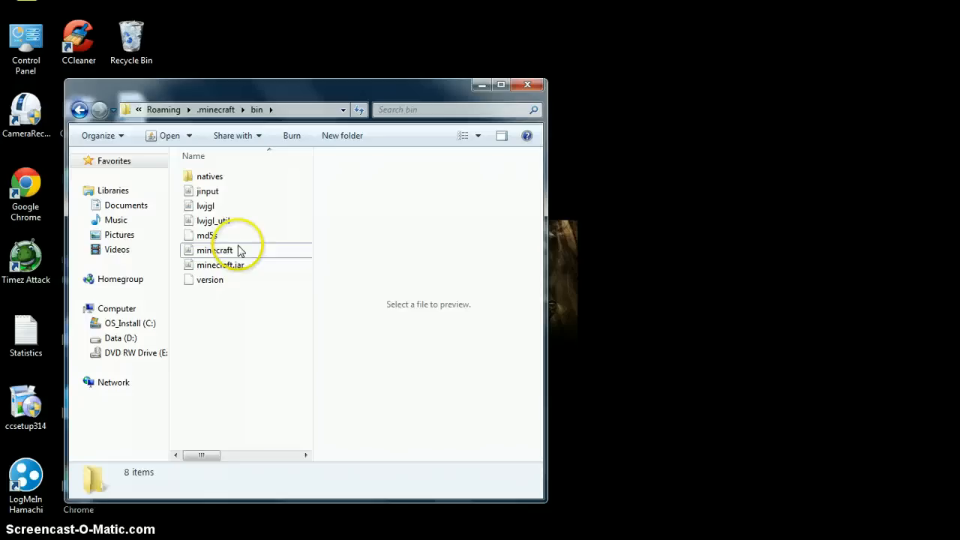
key("Delete")
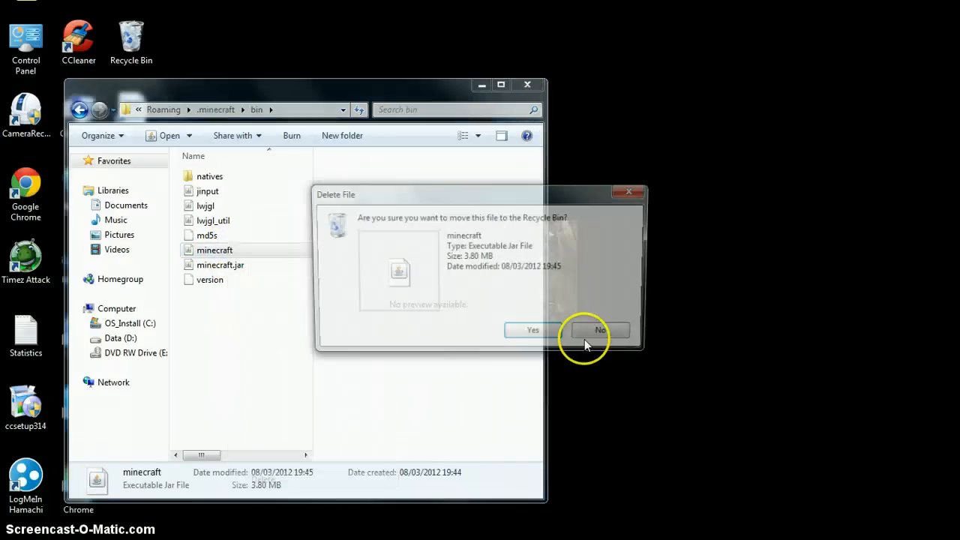
left_click(533, 330)
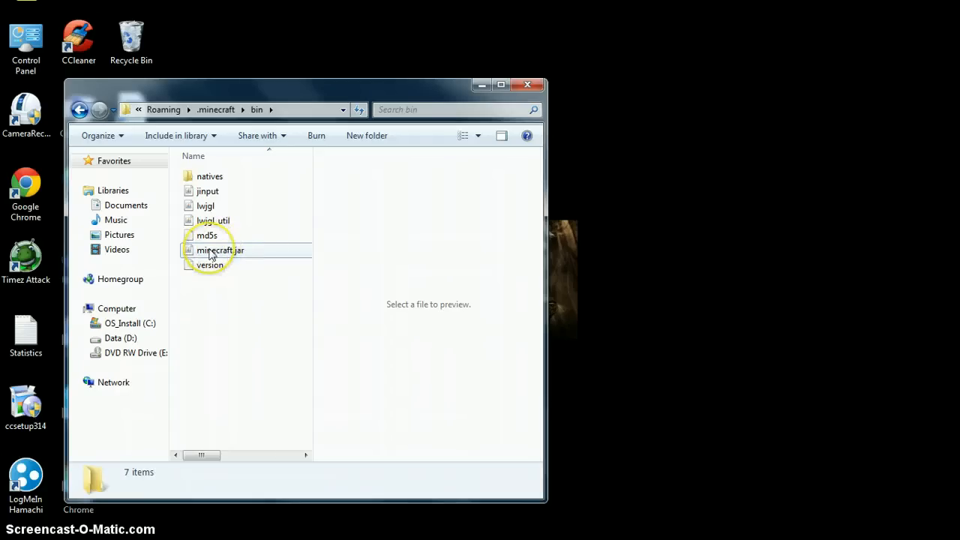
right_click(213, 250)
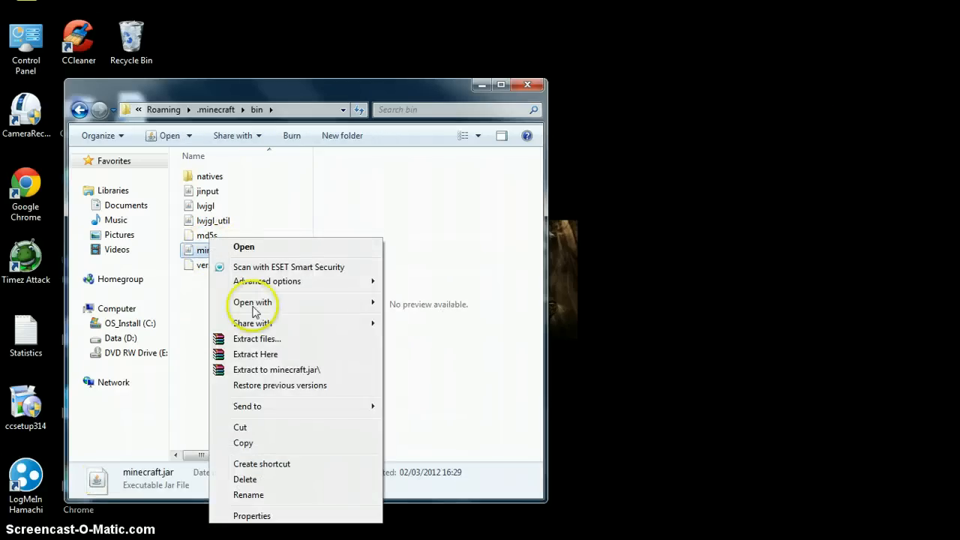
left_click(253, 302)
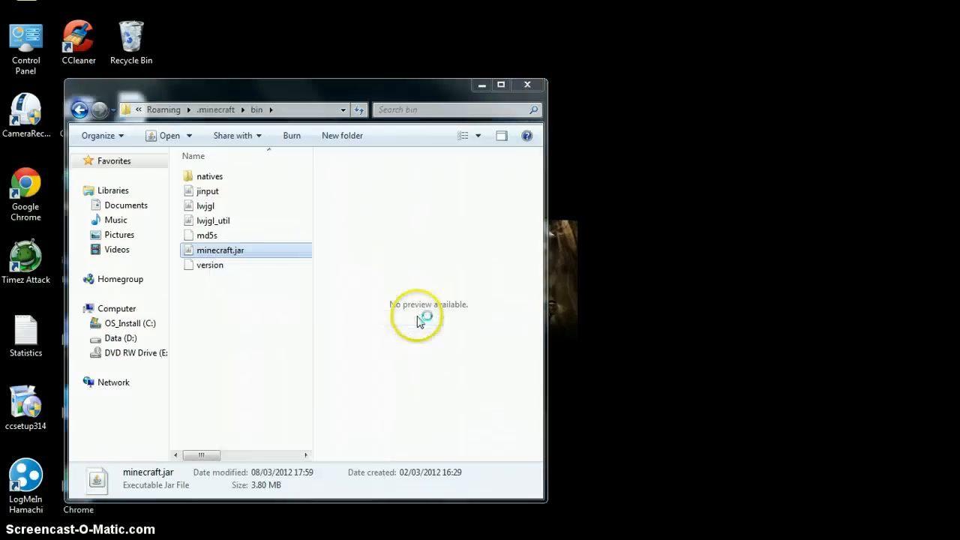
double_click(219, 250)
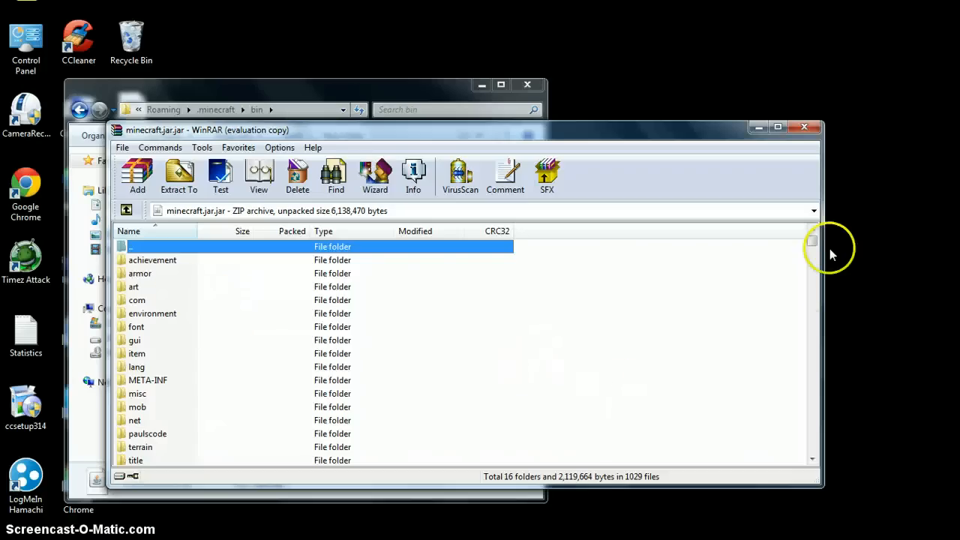
scroll("down", 3)
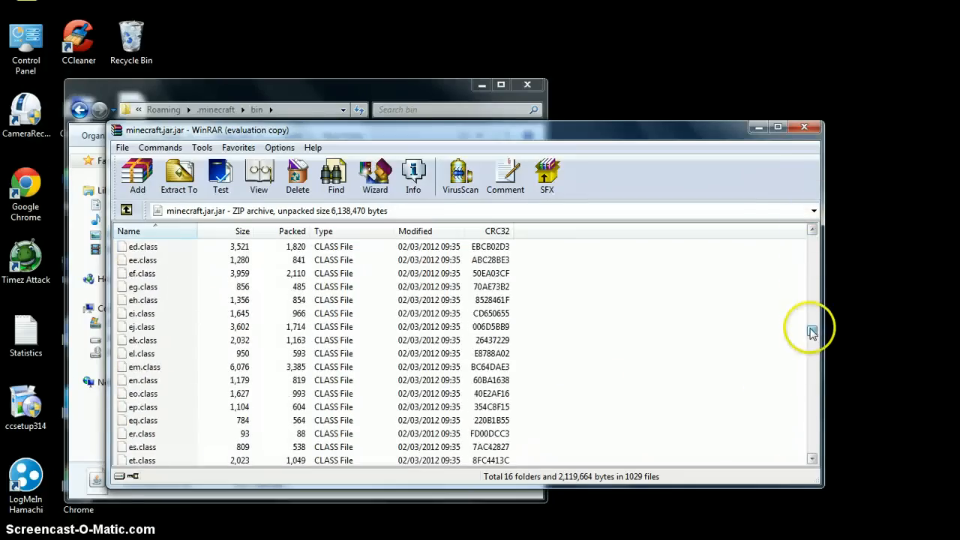
left_click(804, 127)
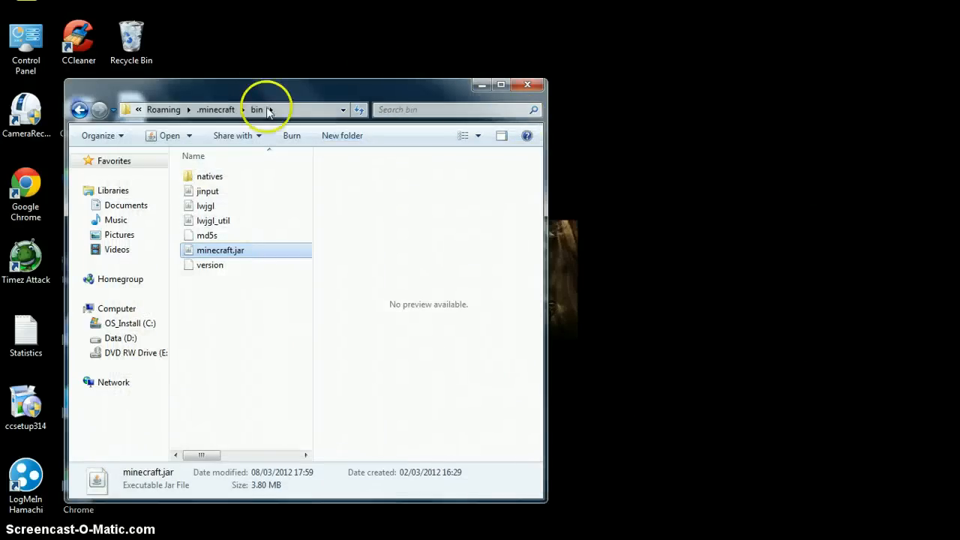
mouse_move(220, 250)
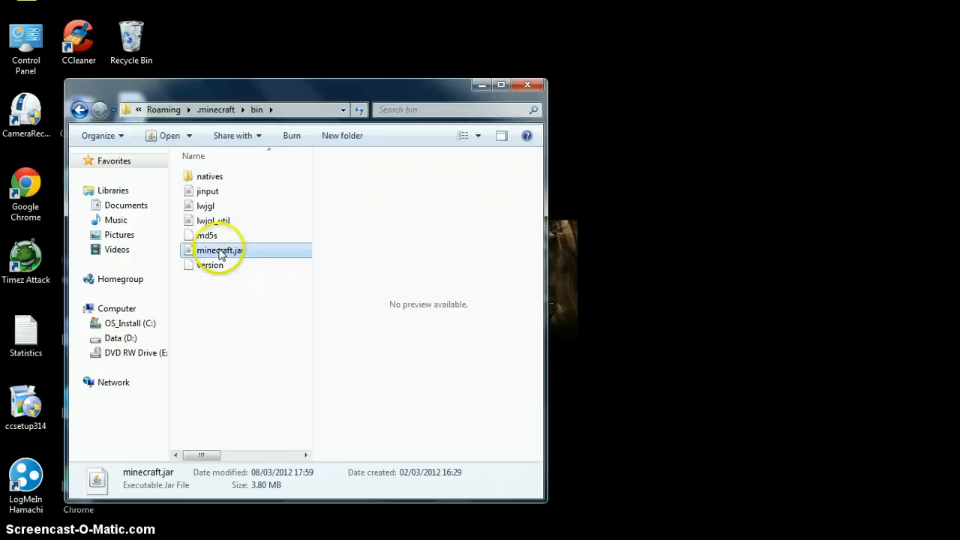
double_click(220, 250)
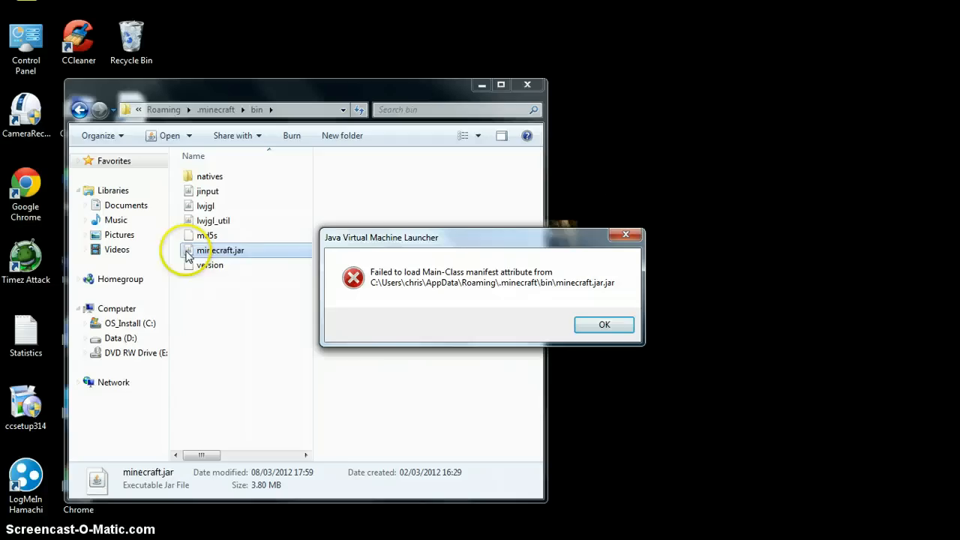
mouse_move(403, 304)
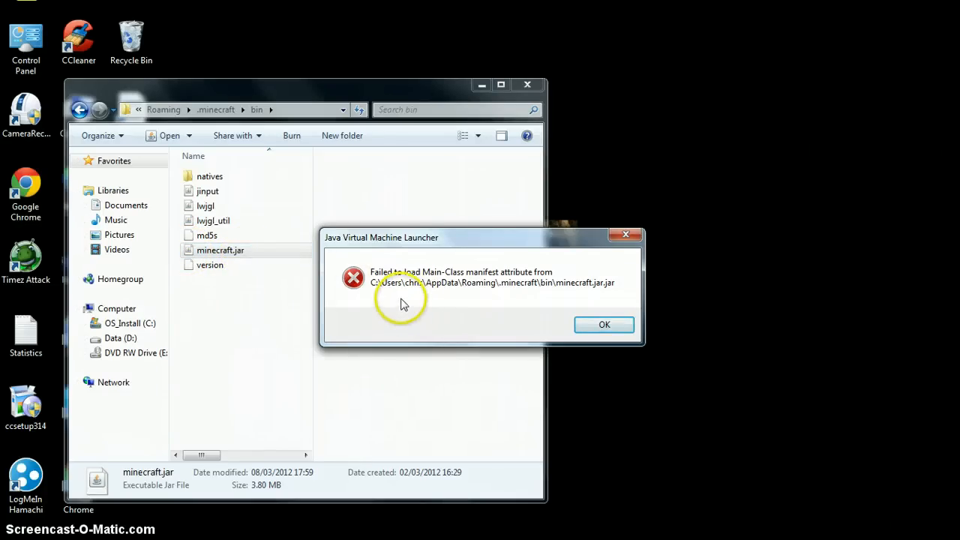
mouse_move(373, 275)
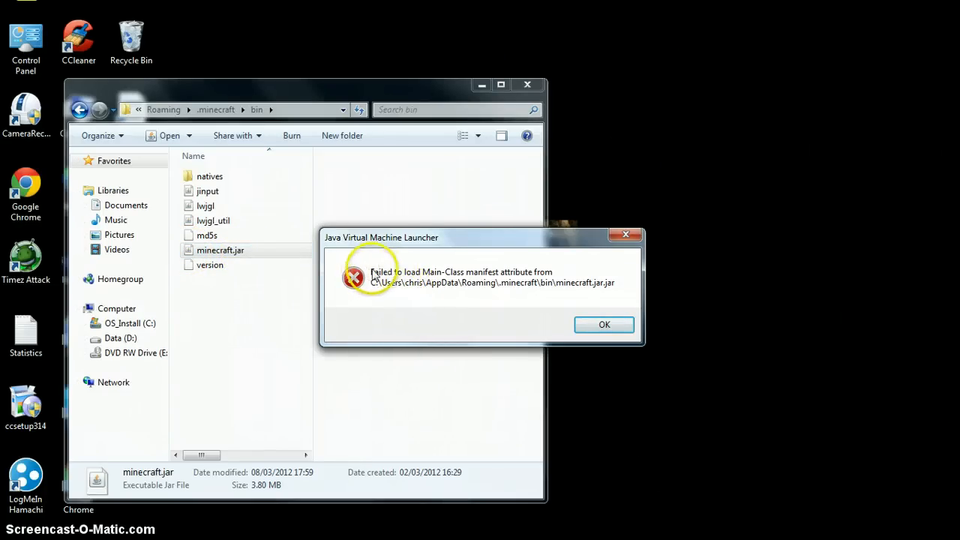
mouse_move(394, 287)
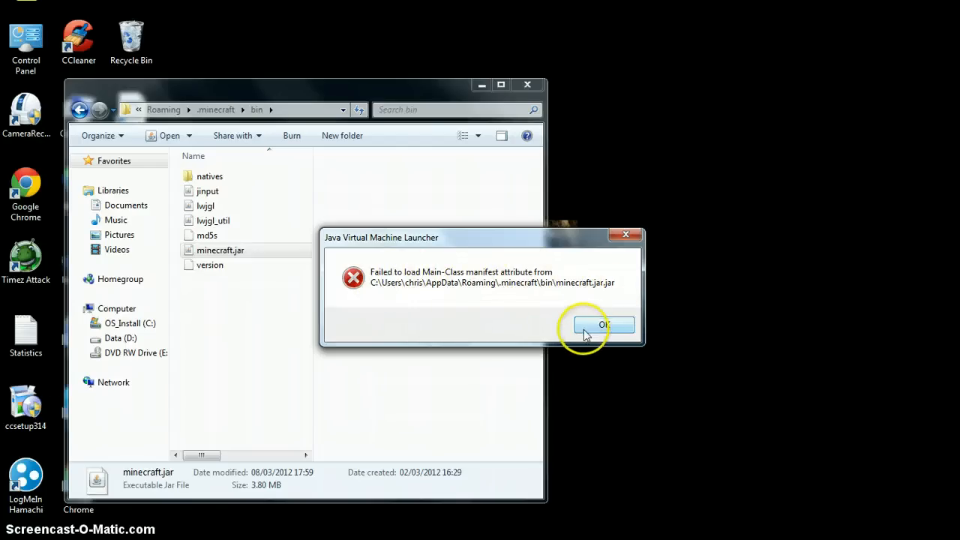
left_click(604, 324)
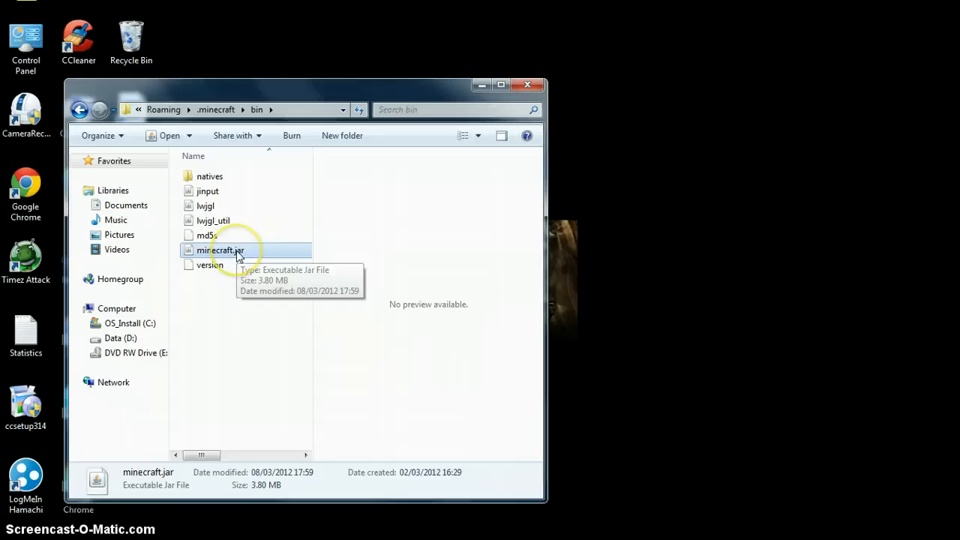
Step: Open minecraft.jar with the WinRAR archiver from its context menu
right_click(220, 249)
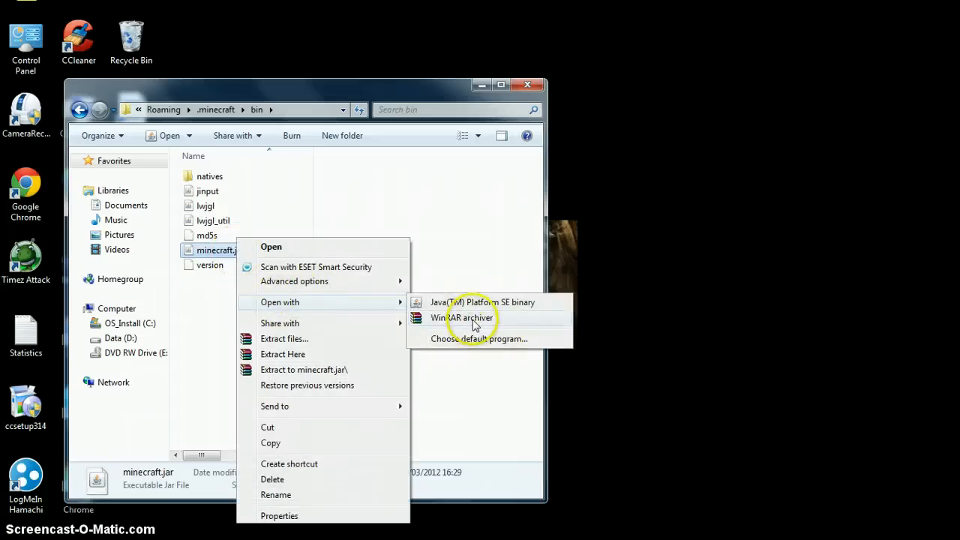
left_click(463, 317)
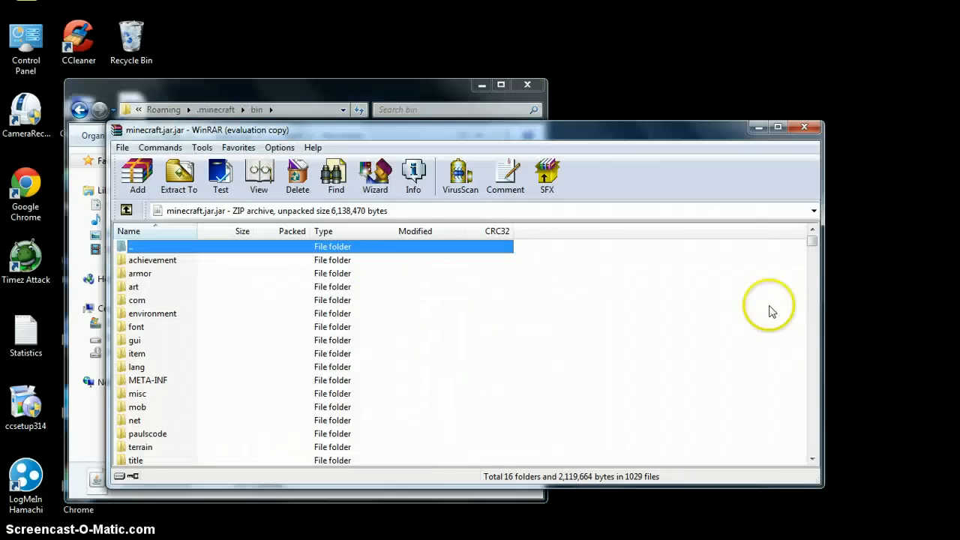